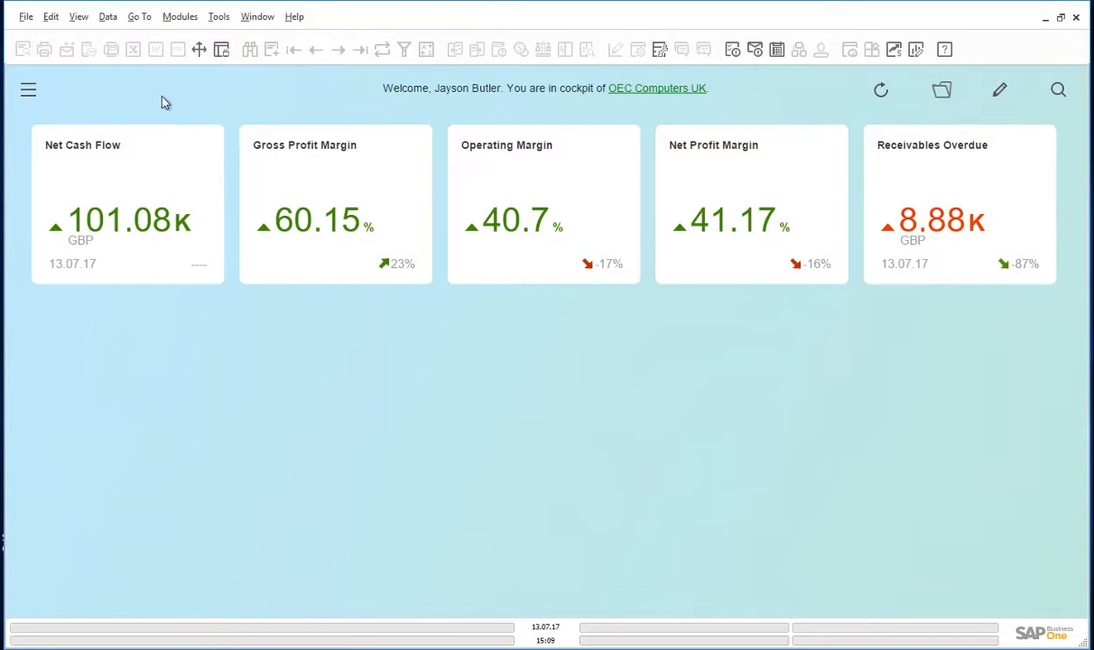
Search the Modules menu for 'discoun' and pick Discount Groups from the results.
left_click(29, 90)
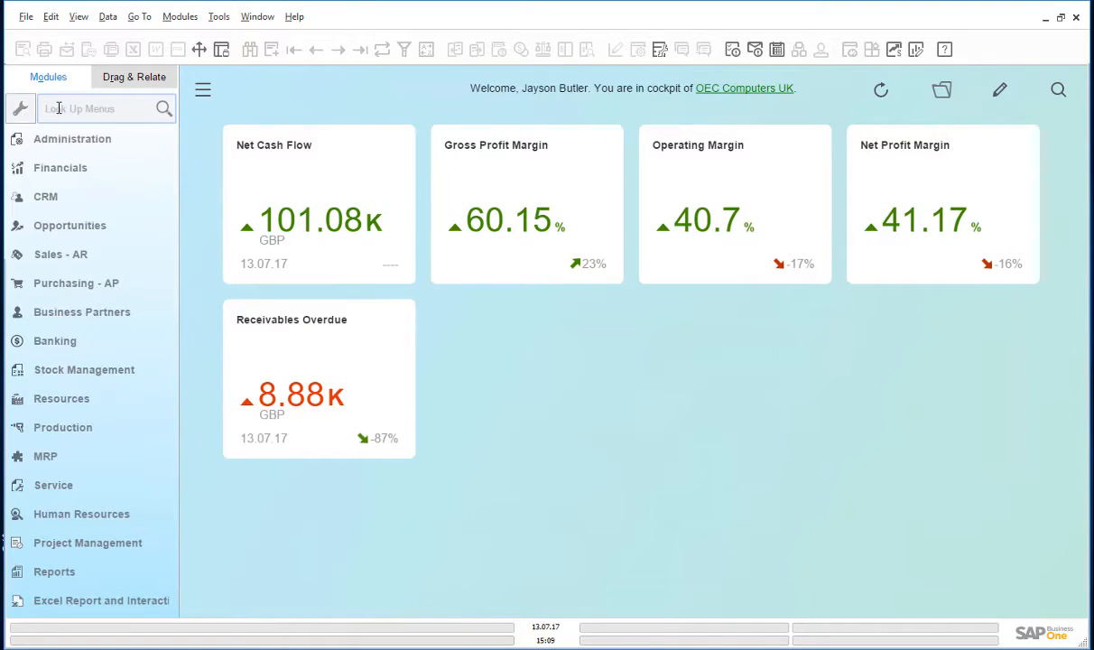
type("discount")
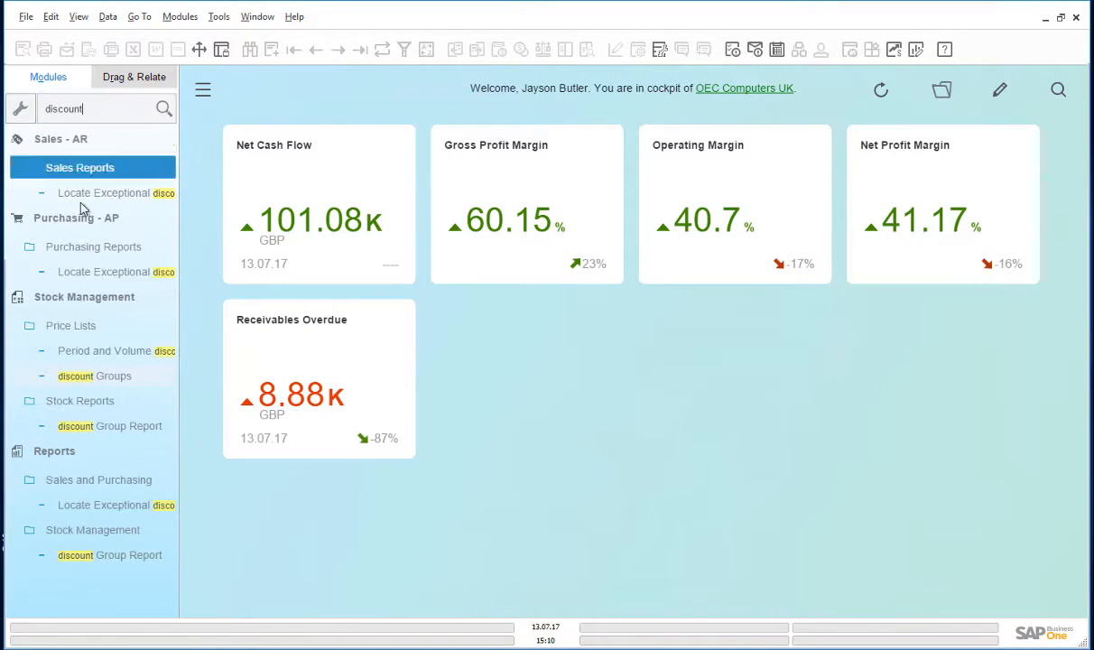
left_click(94, 376)
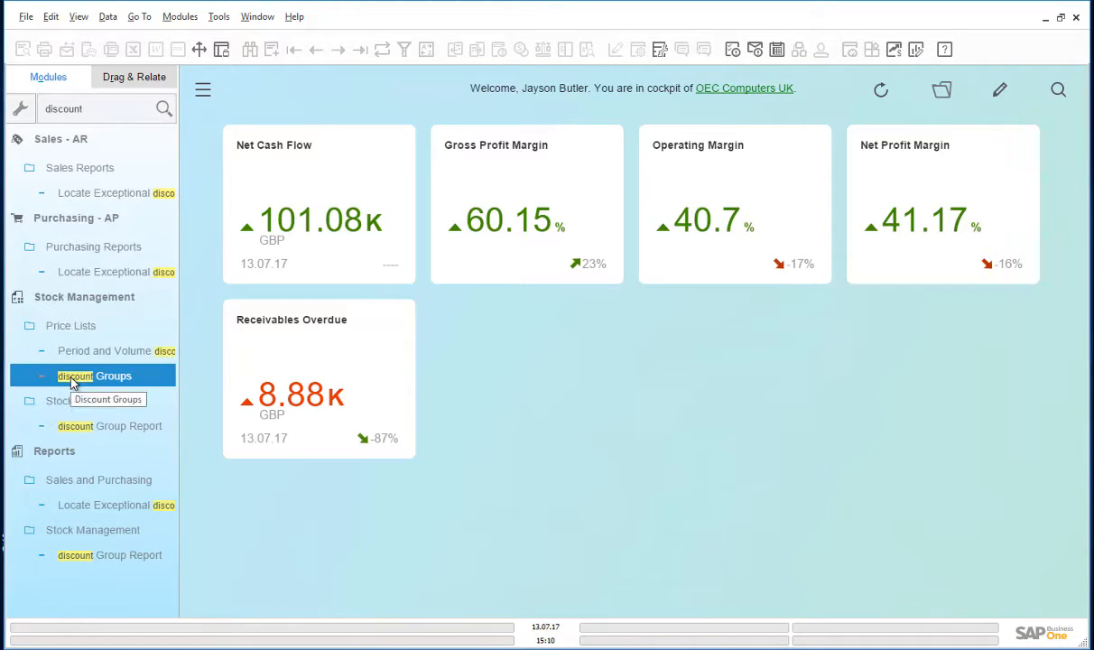
Open the Discount Groups setup listing item groups with their discount percentages.
left_click(93, 376)
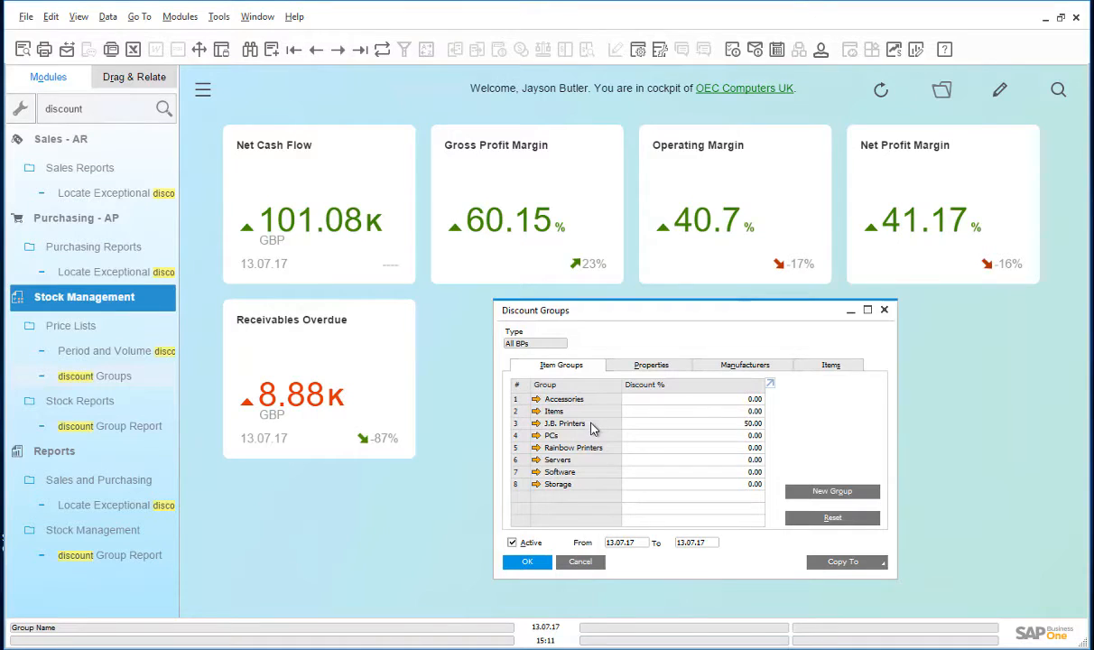
mouse_move(619, 557)
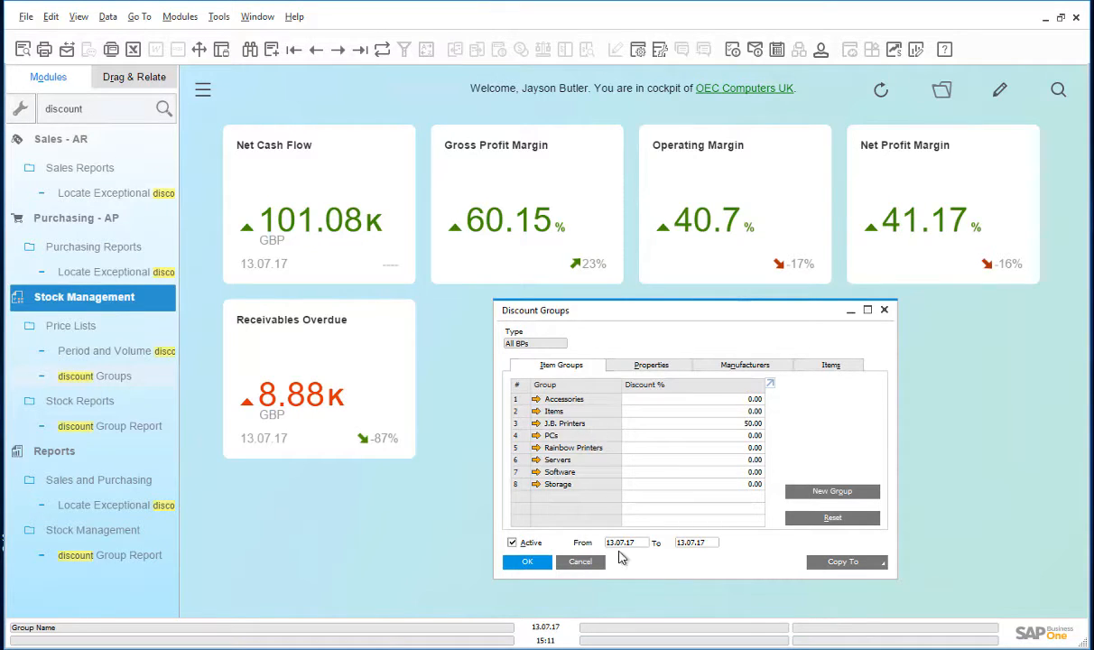
mouse_move(695, 563)
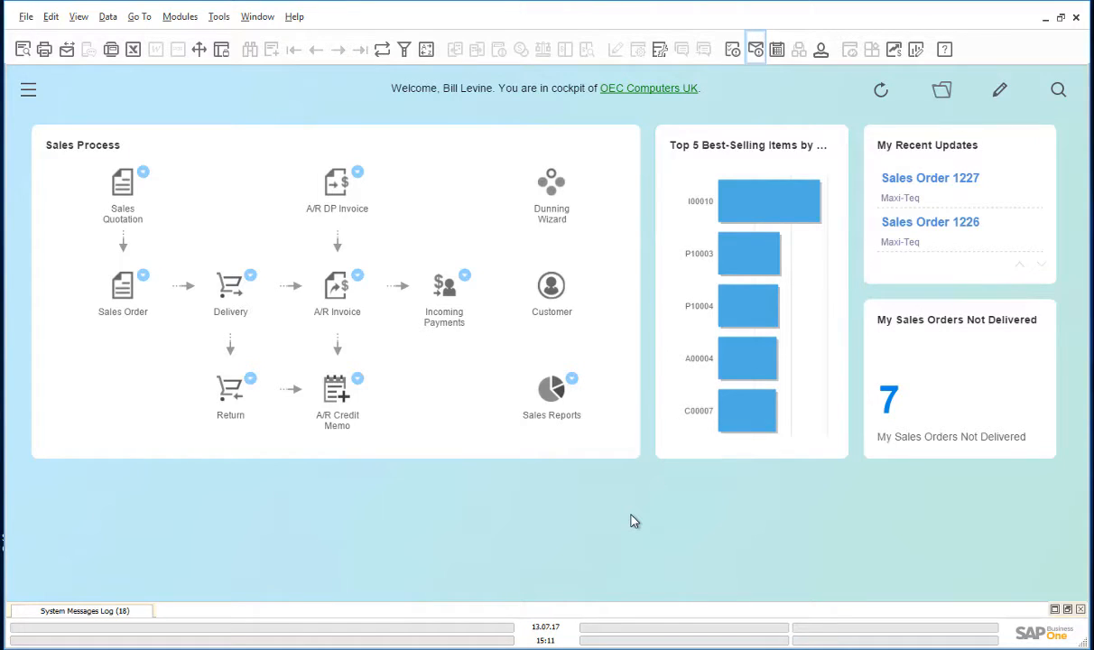
mouse_move(665, 506)
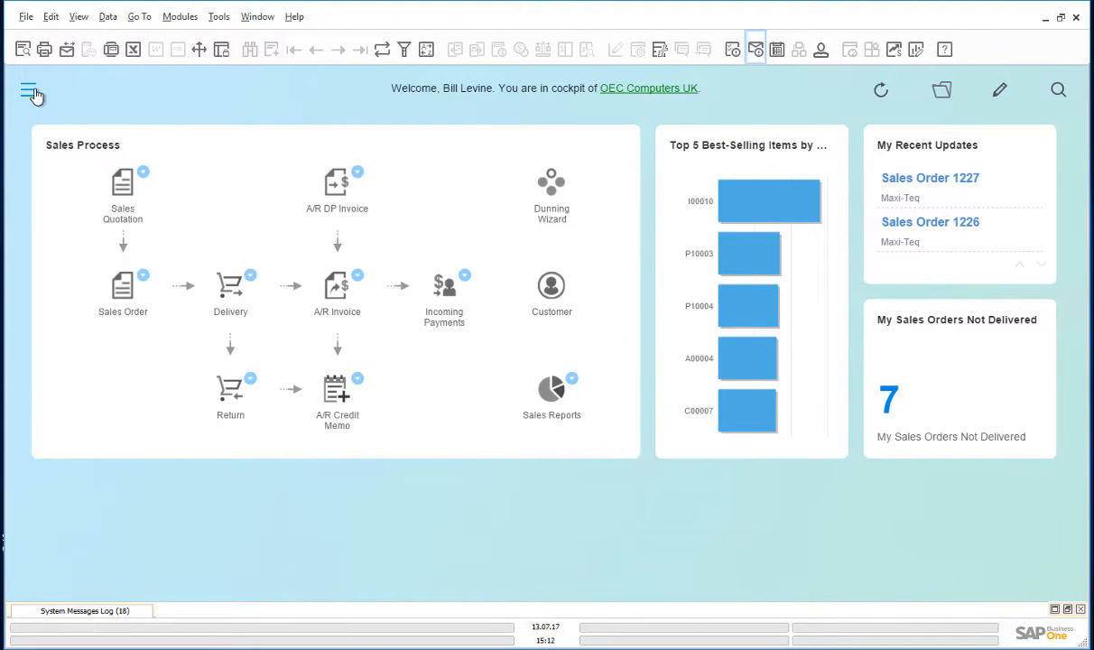
Search the Modules menu for 'ord' to list order functions such as Sales Order.
left_click(32, 92)
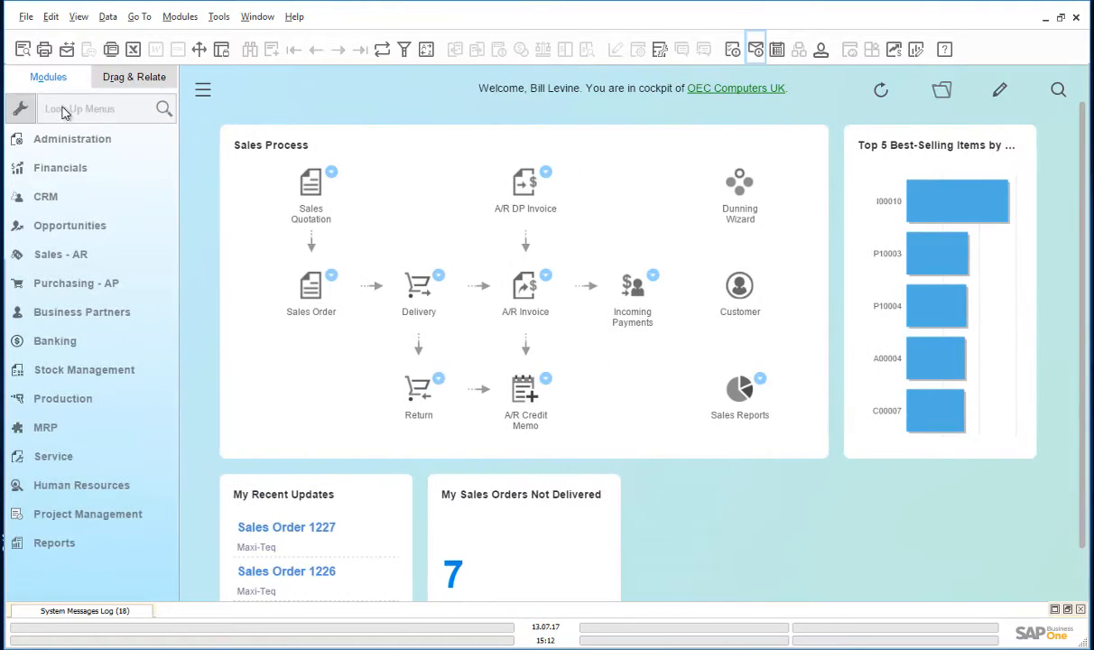
type("order")
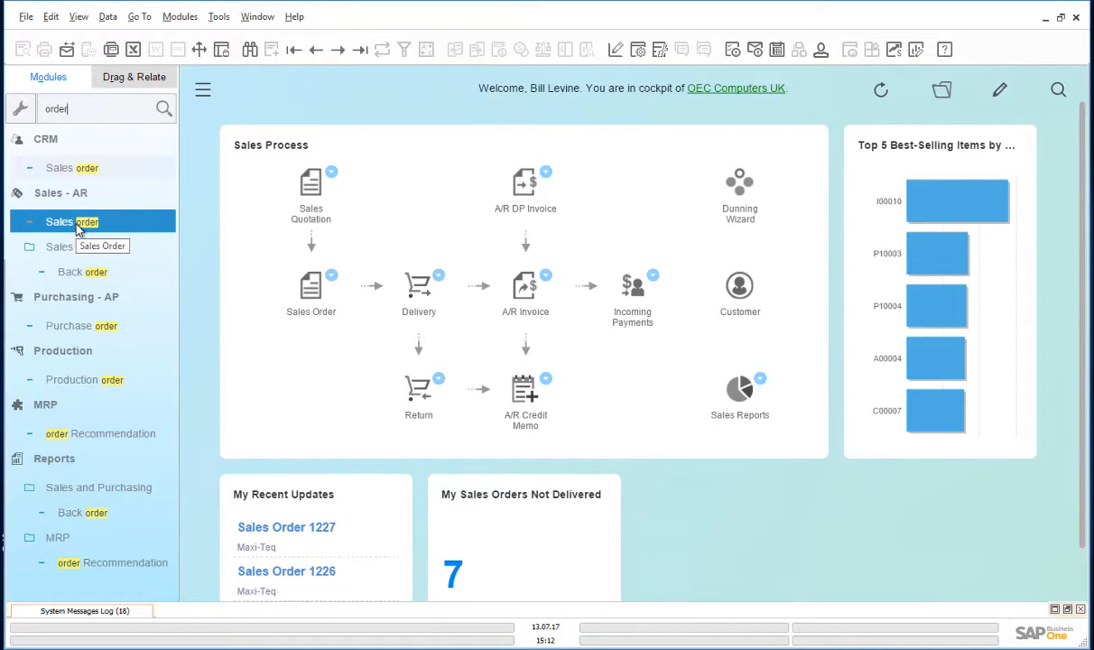
Start a new sales order with Maxi-Teq (C20000) as the customer.
left_click(73, 220)
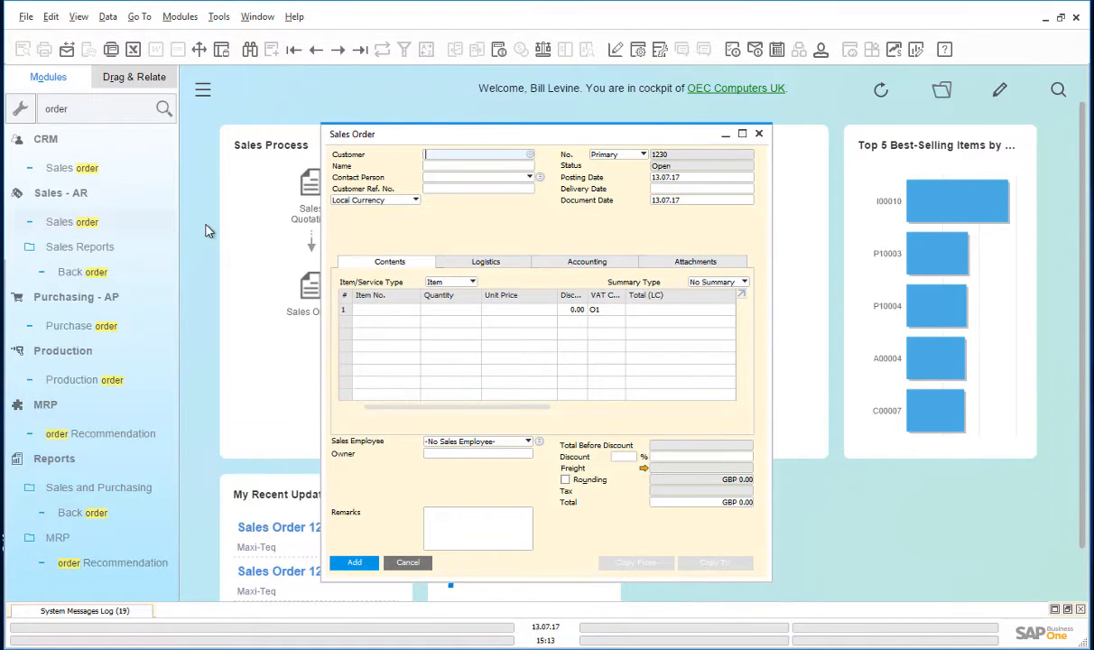
mouse_move(484, 225)
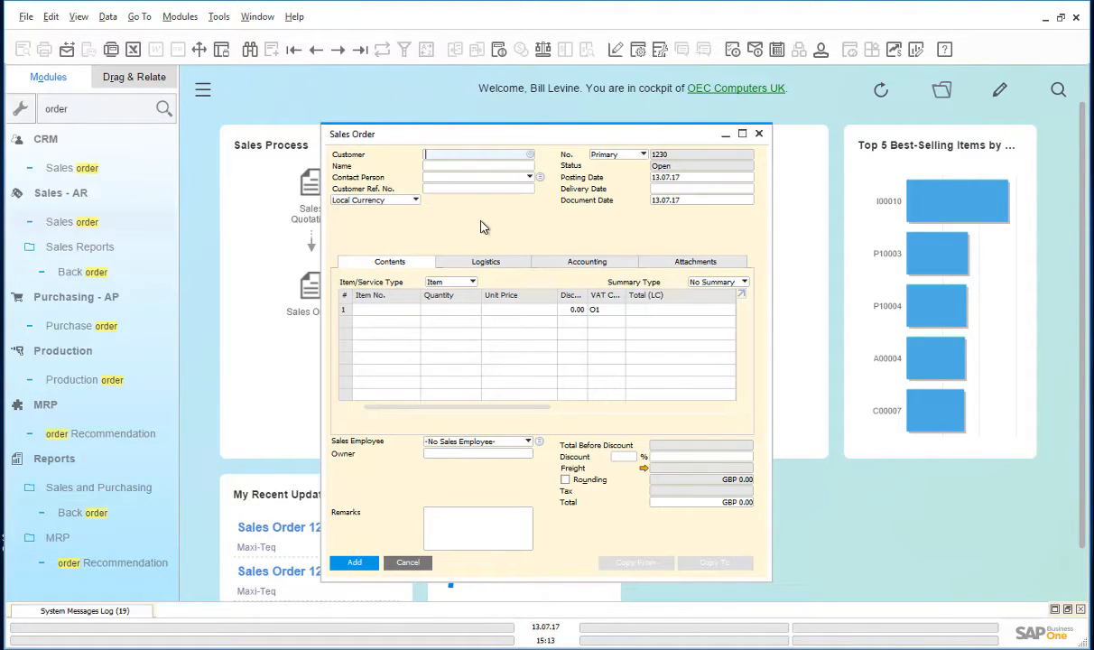
left_click(530, 156)
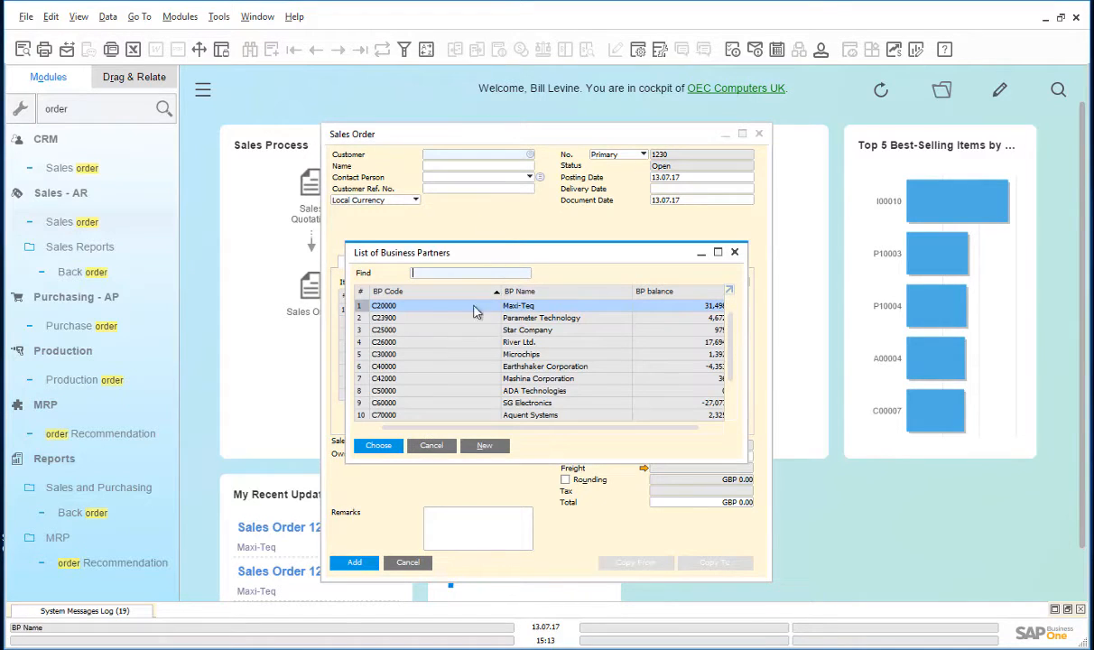
left_click(379, 444)
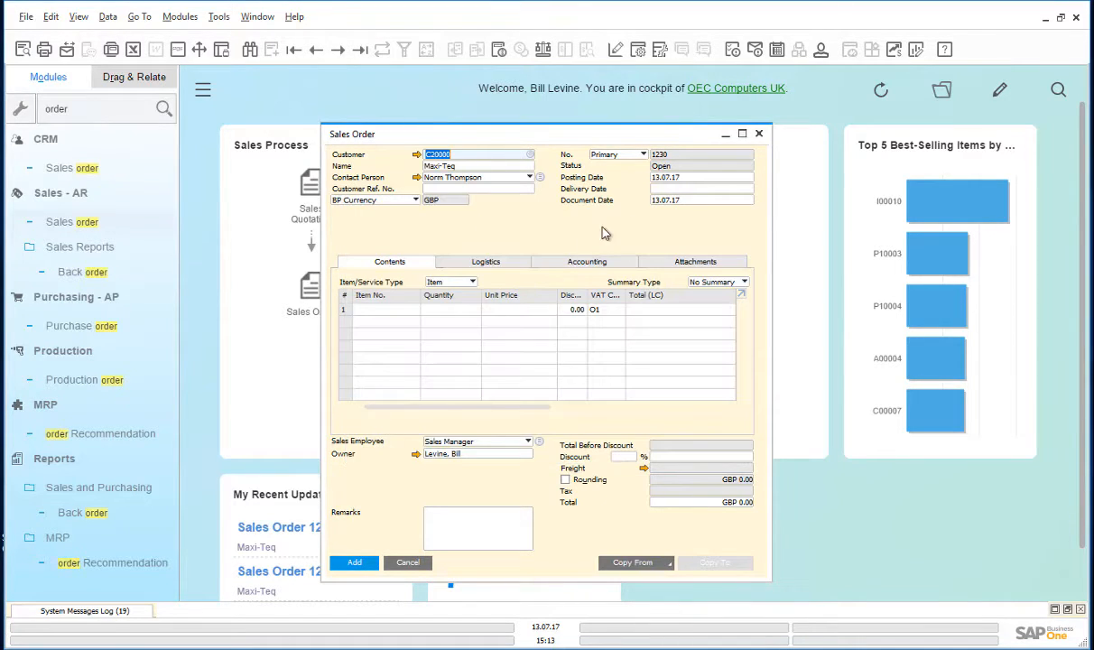
Add item A00001 to the order and bring up the Save as Draft option.
left_click(702, 189)
type("13.07.17")
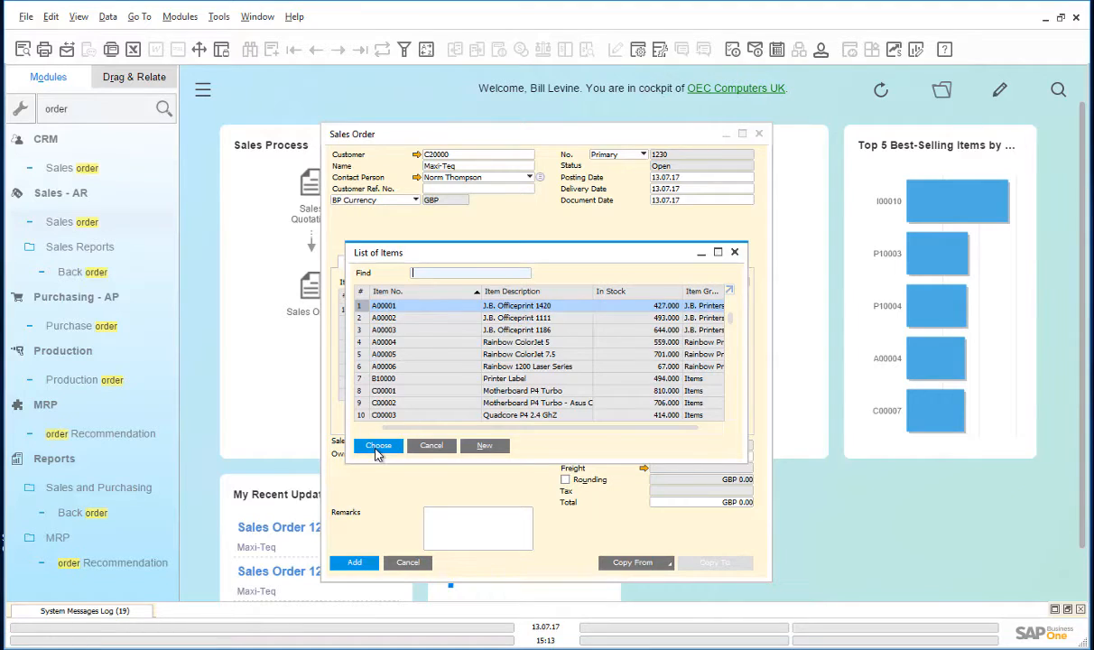
left_click(379, 444)
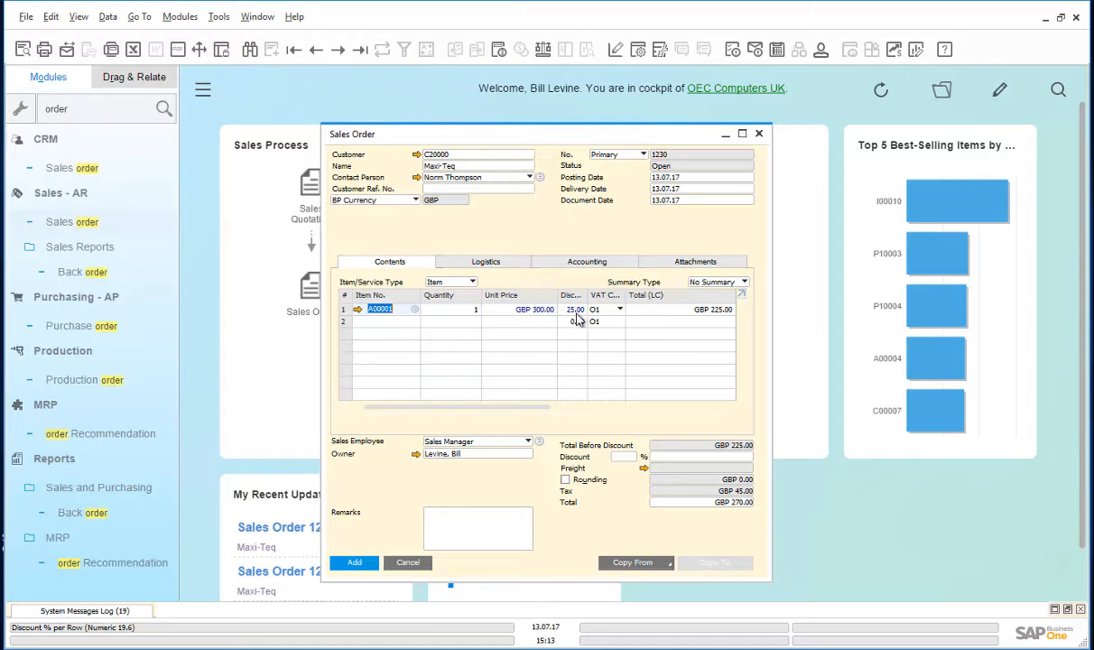
right_click(568, 310)
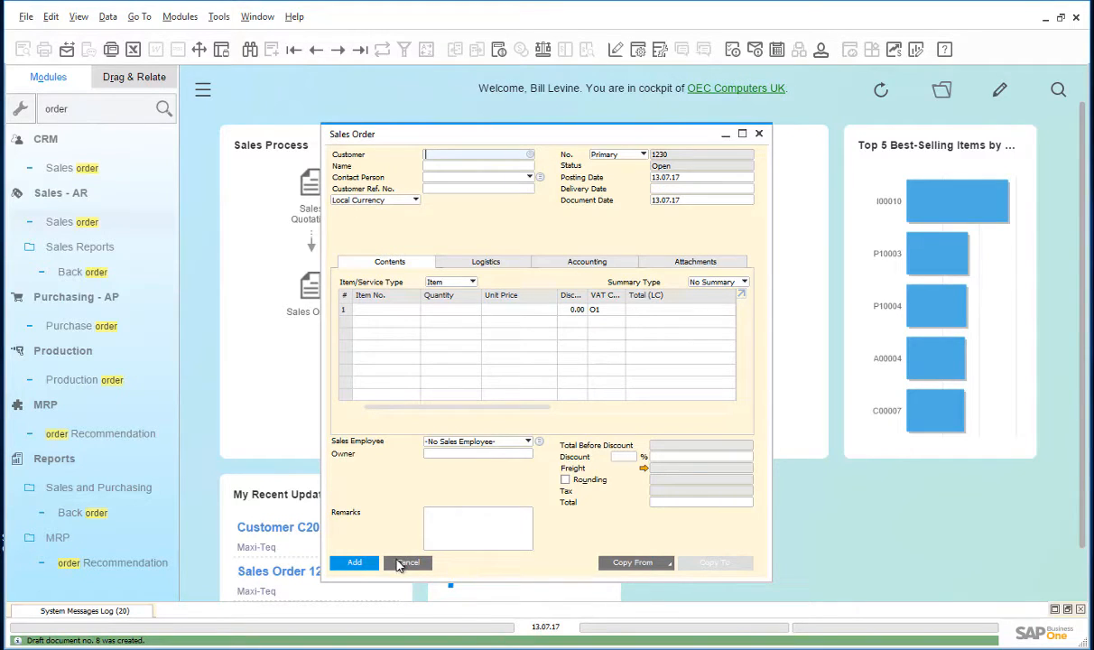
Close the empty sales order and search 'draft' to open the Document Drafts Report.
left_click(408, 564)
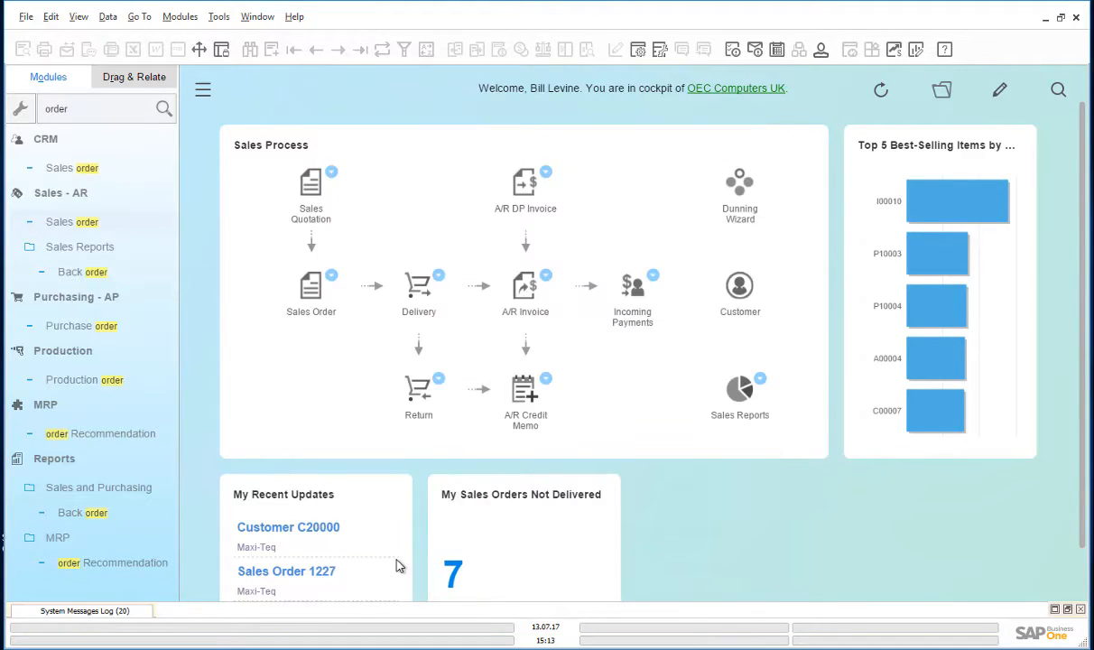
left_click(87, 109)
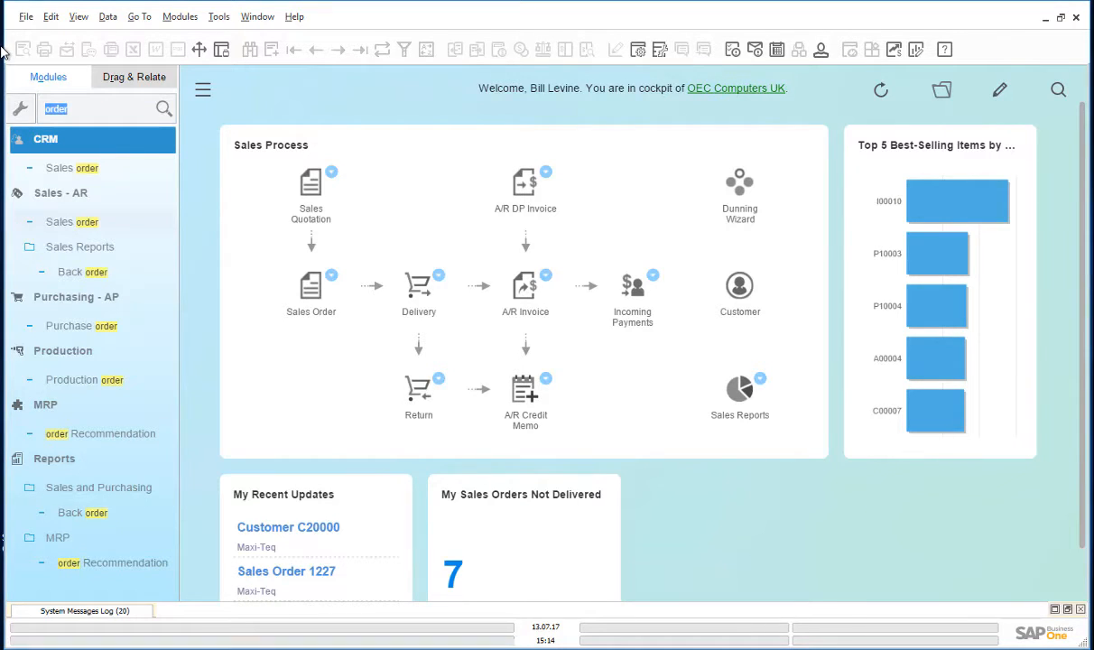
type("dr")
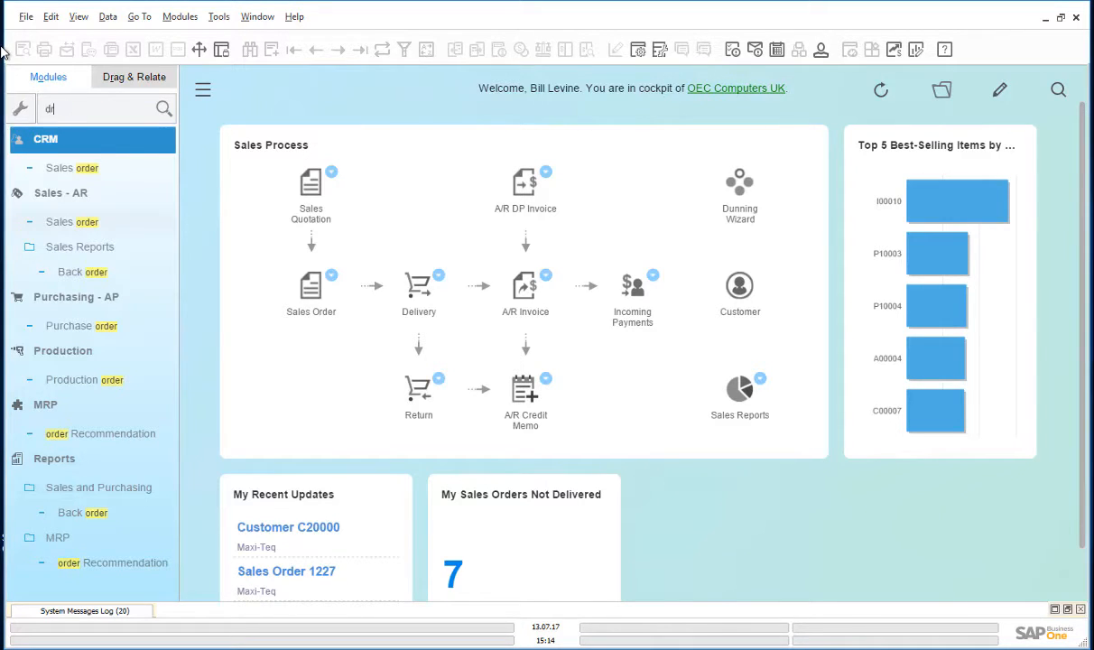
type("aft")
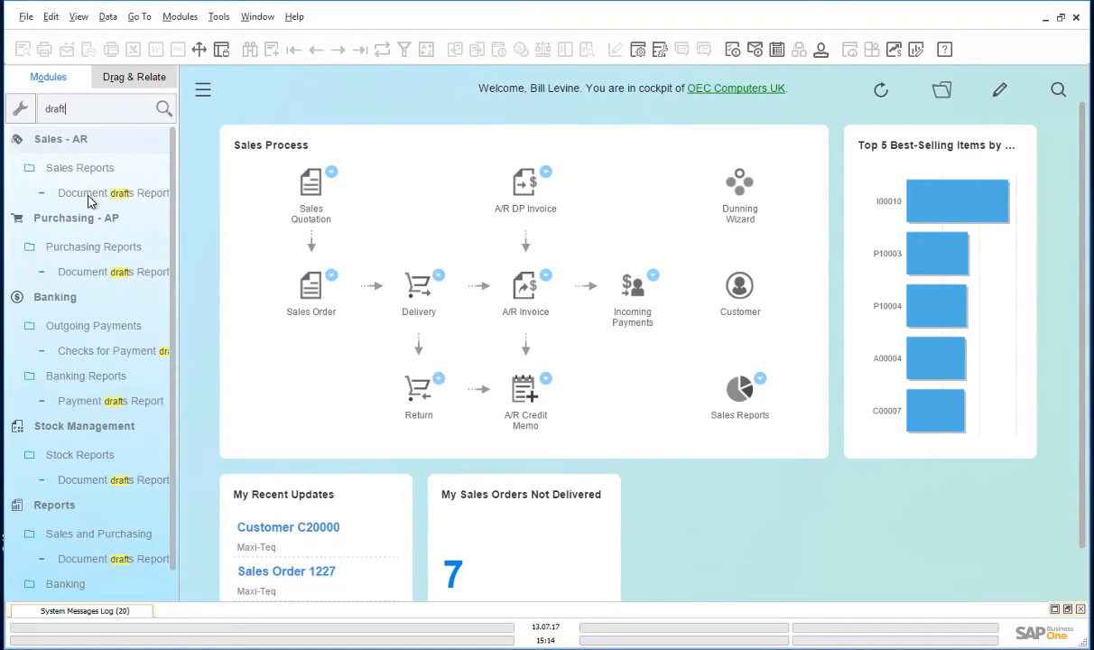
left_click(112, 191)
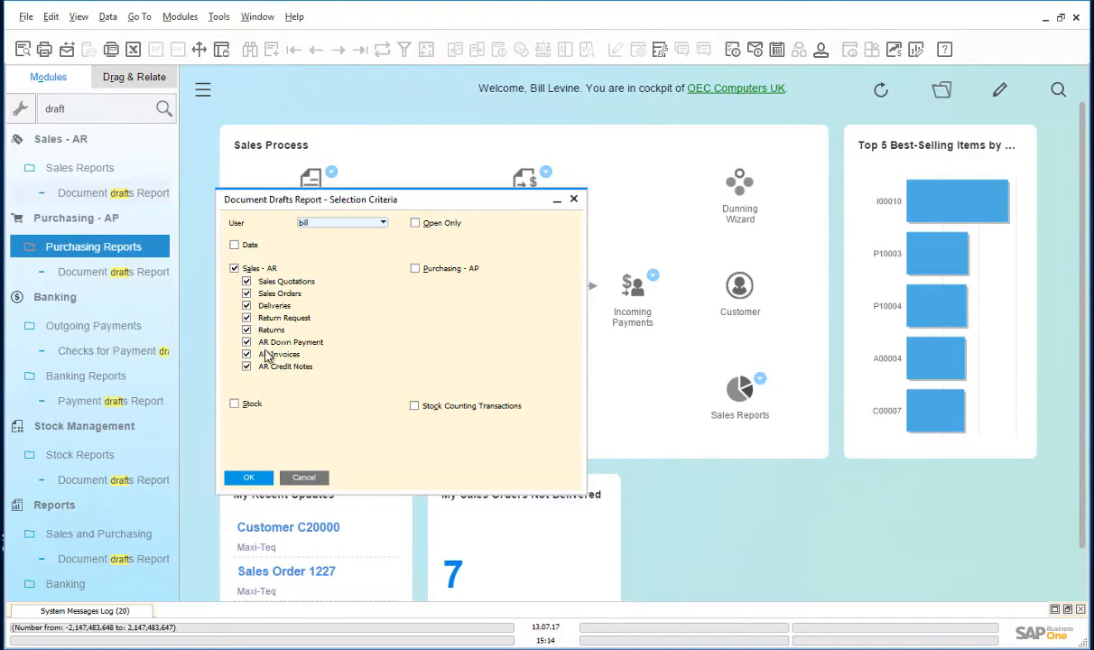
left_click(249, 476)
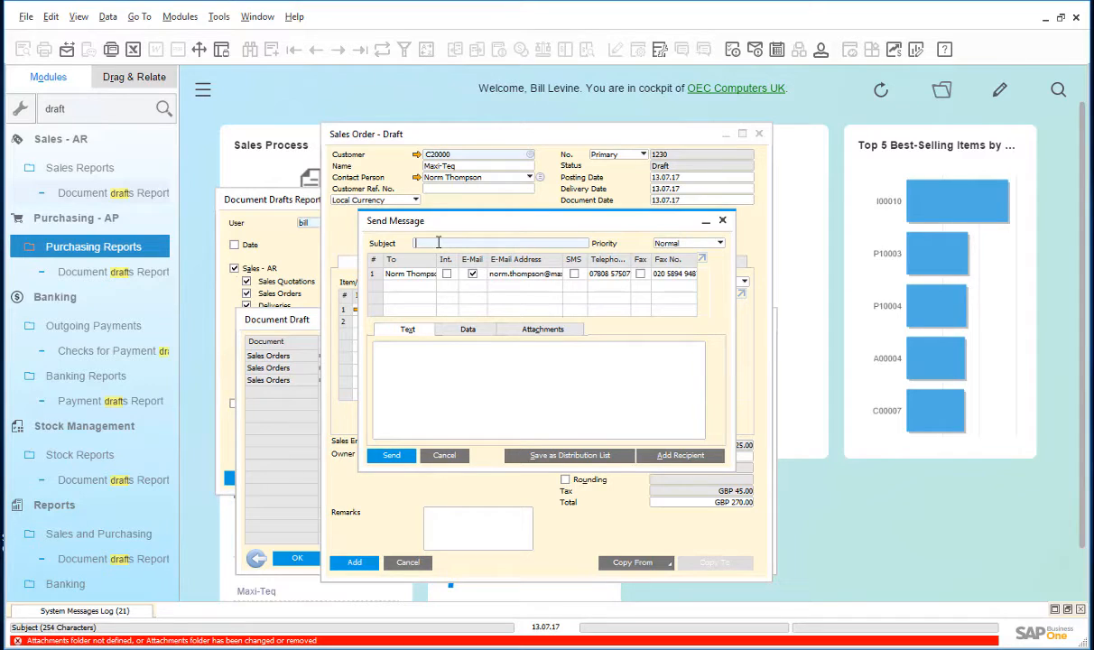
Write subject 'Maxi-Teq cannot get the pr...' and remove the contact person from recipients.
type("Maxi-Teq cannot get the promotional price")
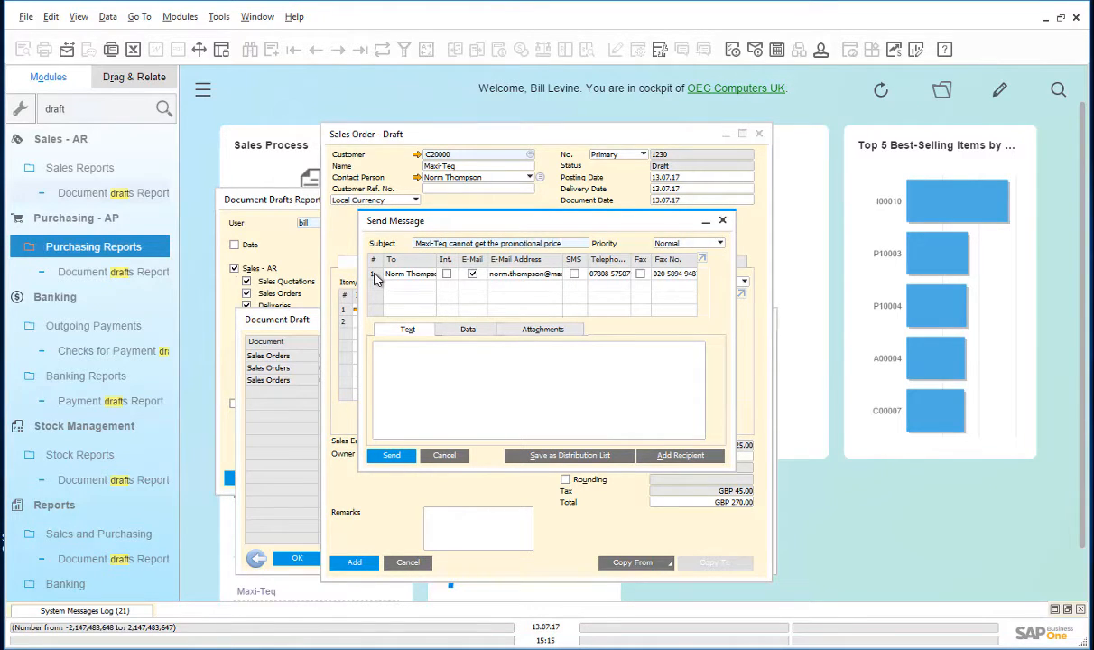
right_click(411, 274)
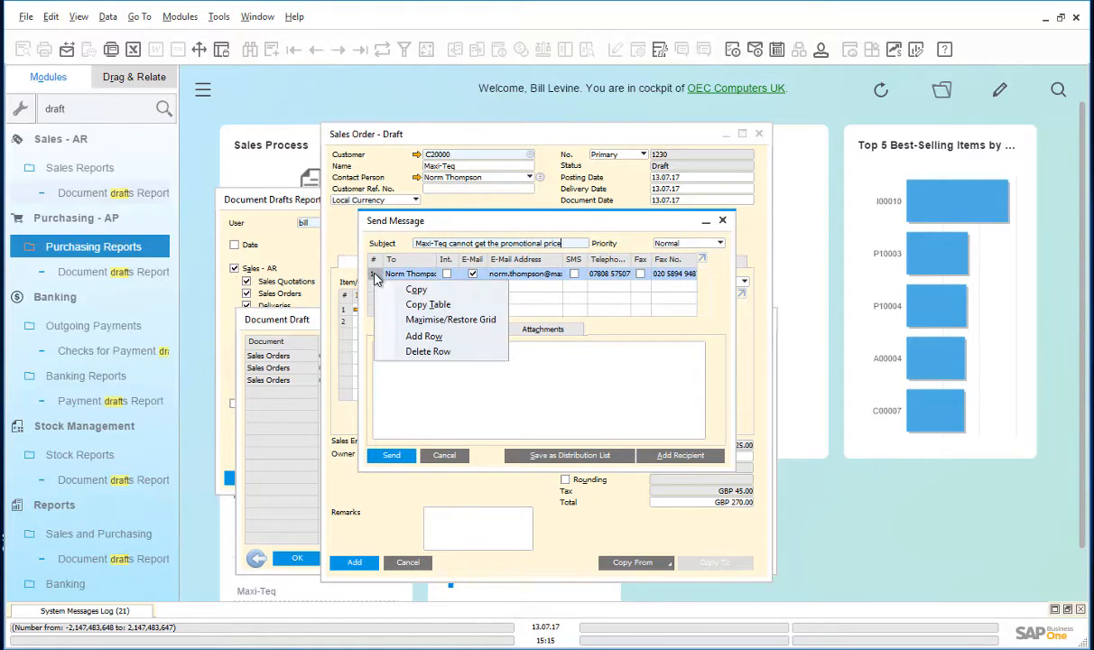
left_click(428, 350)
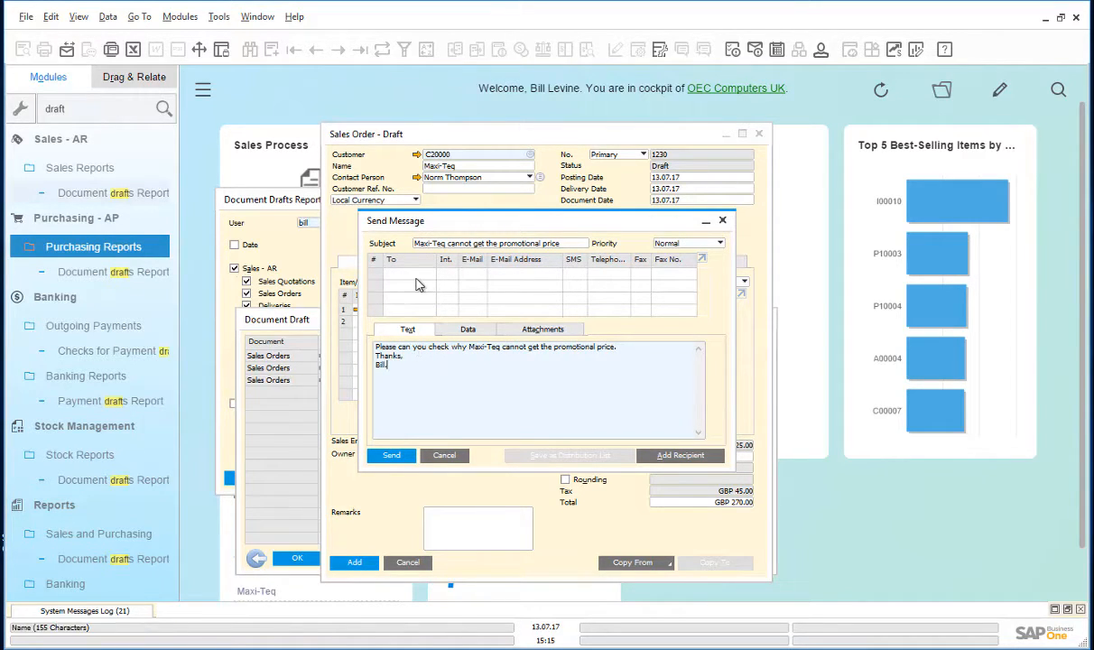
Add user 'jayson' as recipient and send the promotional price question.
left_click(679, 455)
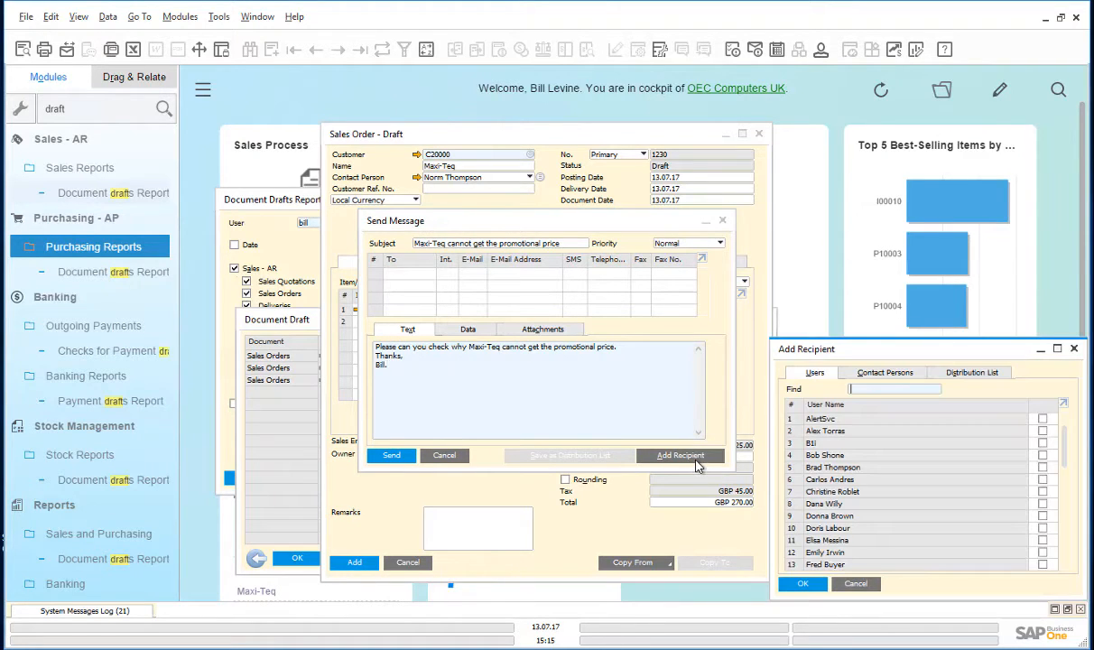
type("jayson")
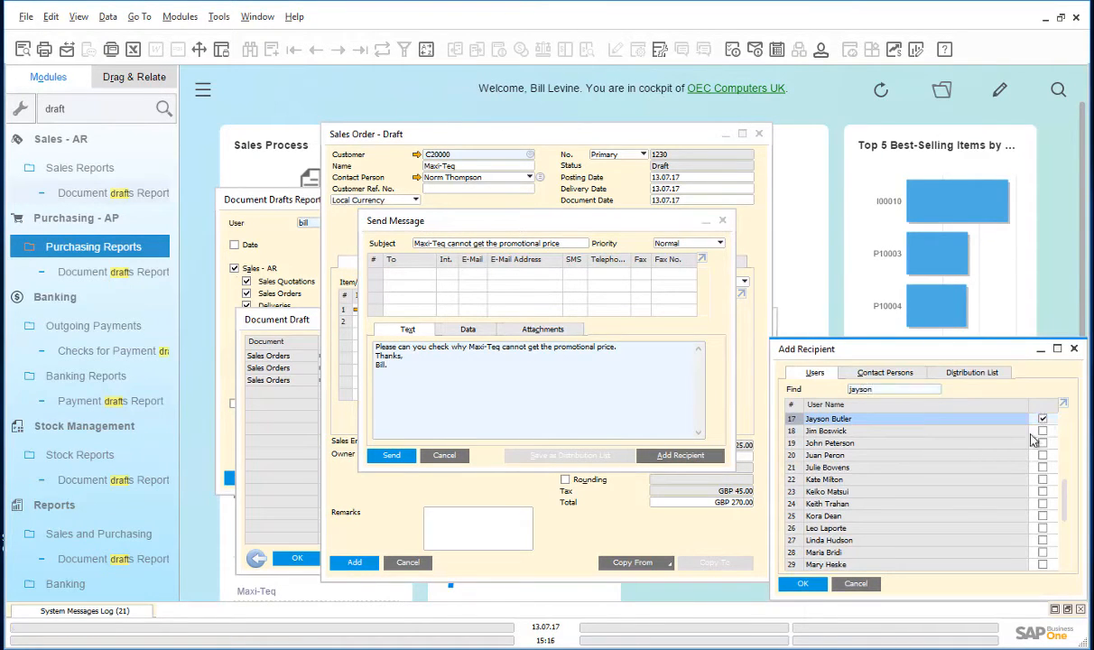
left_click(802, 584)
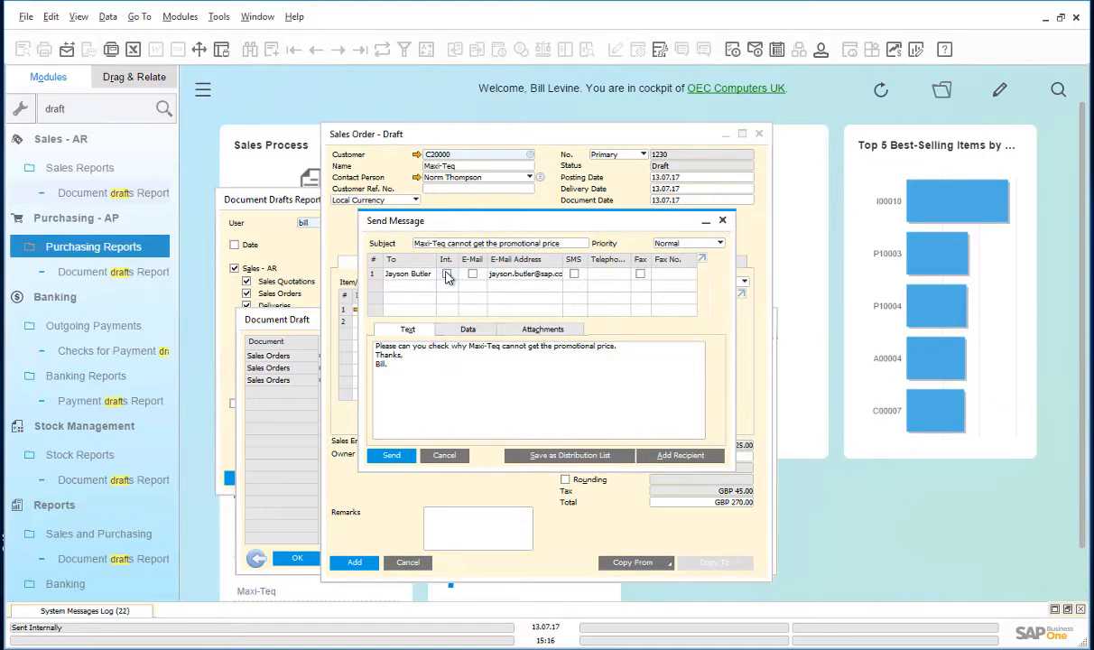
left_click(444, 274)
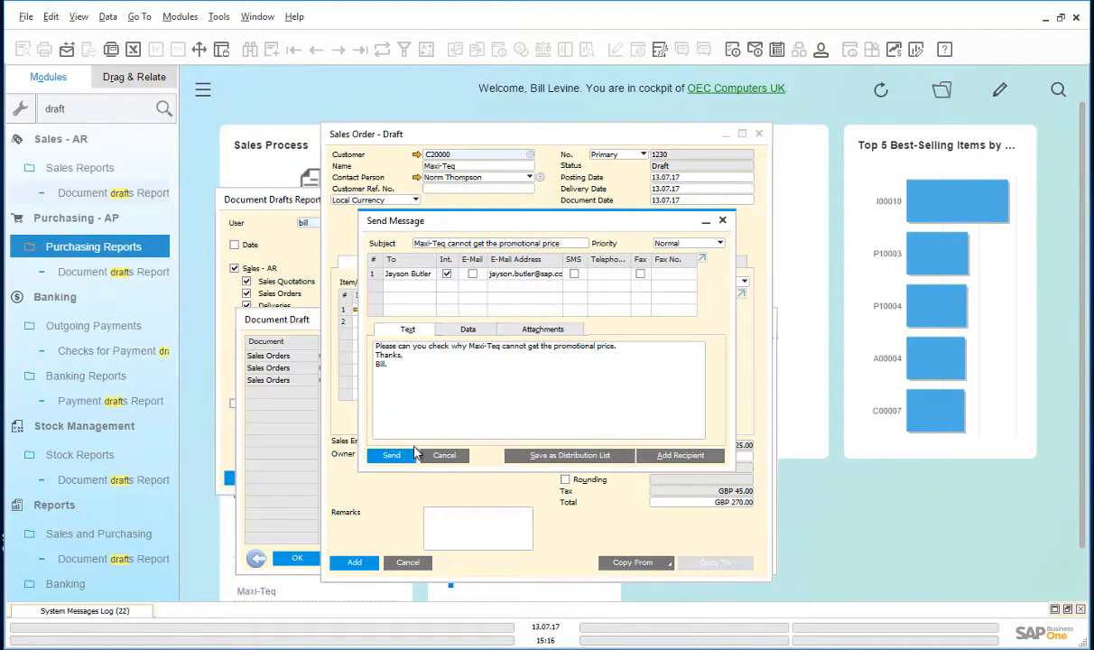
left_click(390, 455)
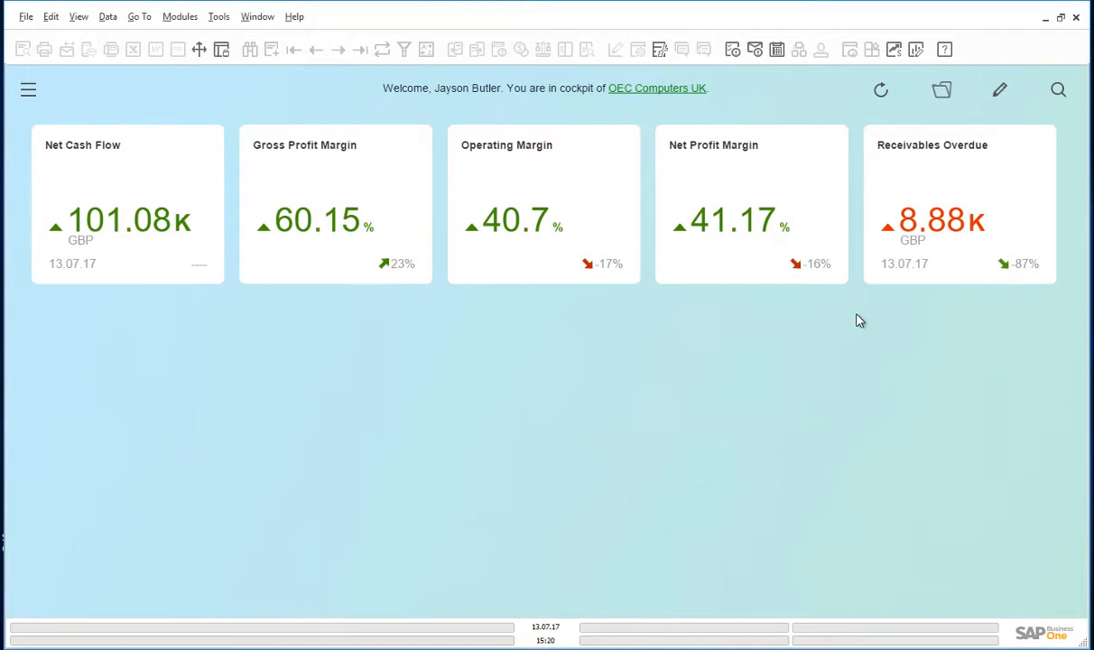
Open the Messages/Alerts inbox and read the Maxi-Teq promotional price message.
left_click(755, 51)
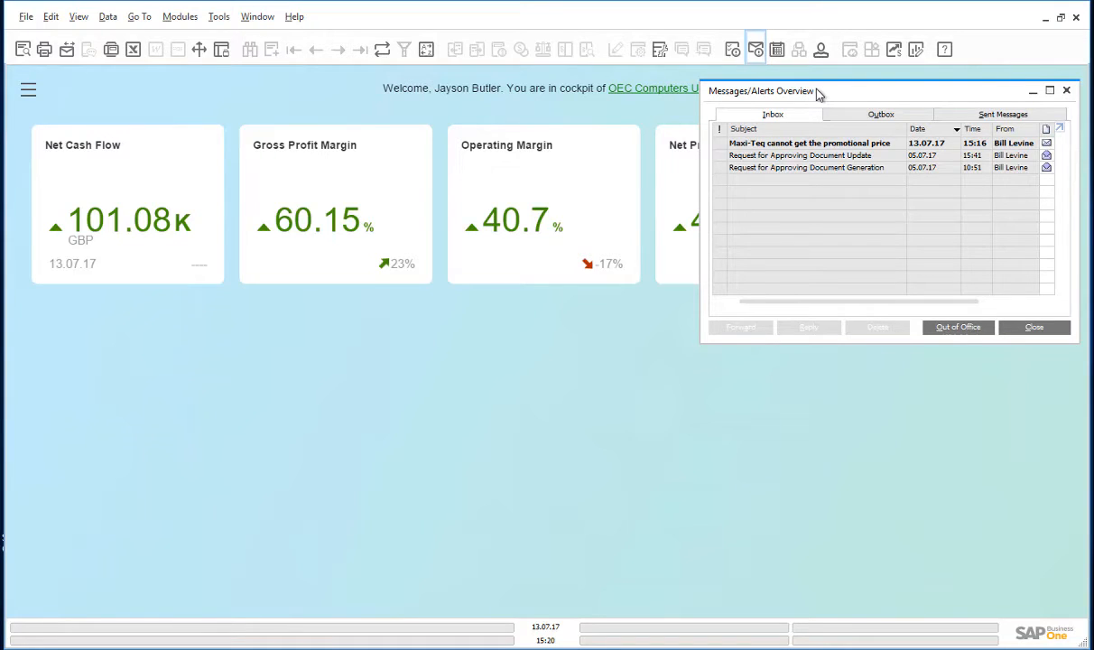
left_click(809, 142)
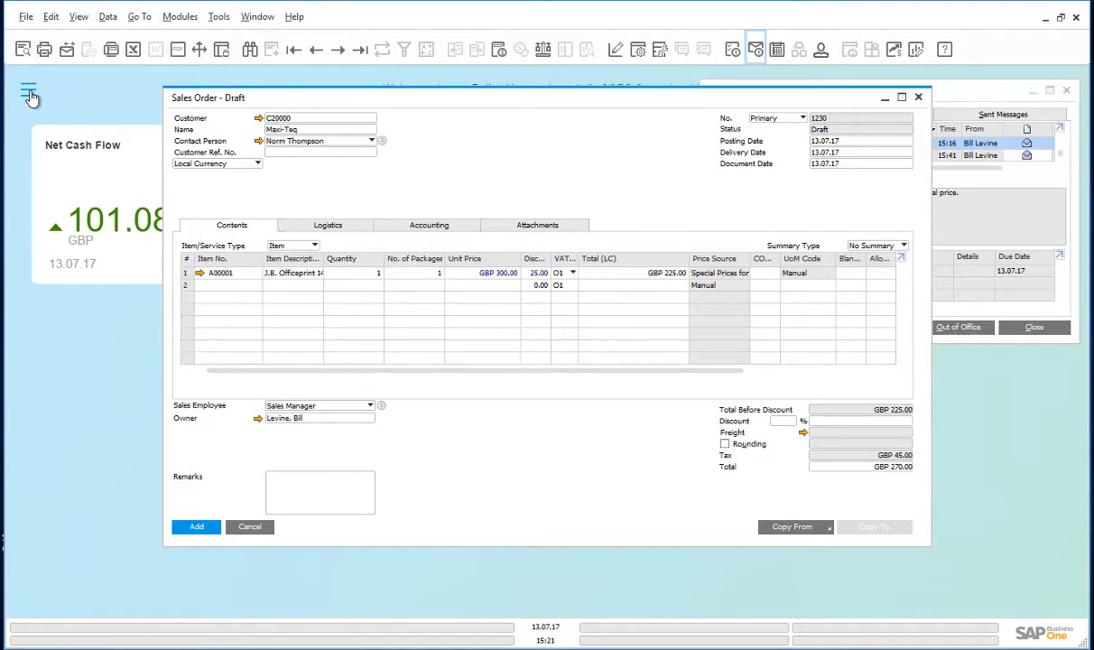
left_click(29, 94)
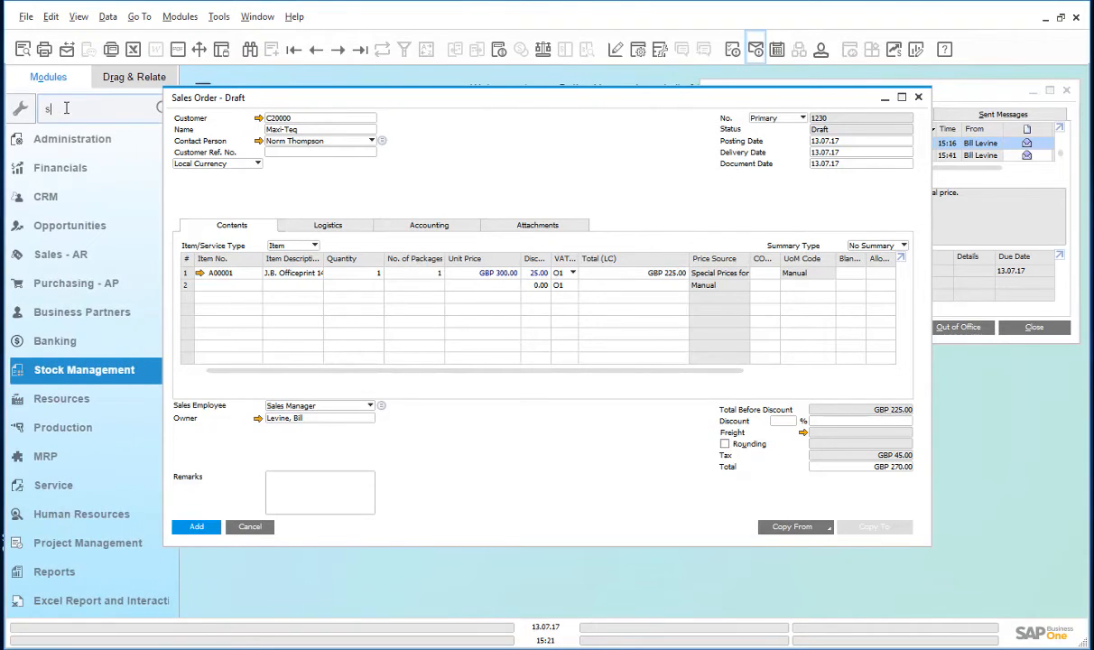
type("special")
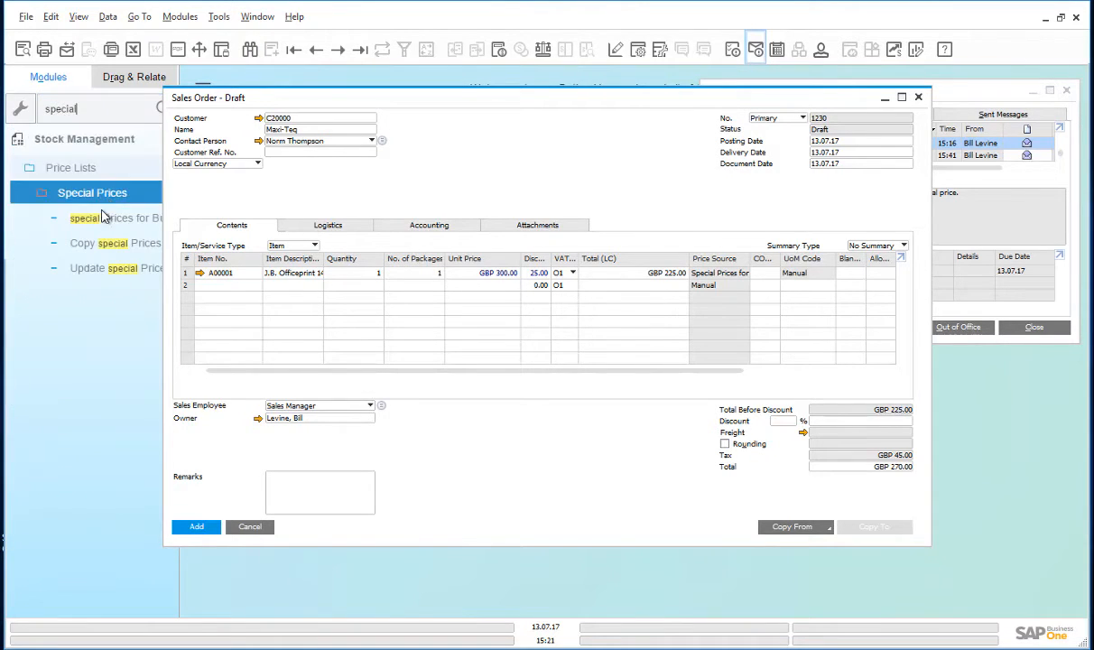
left_click(117, 217)
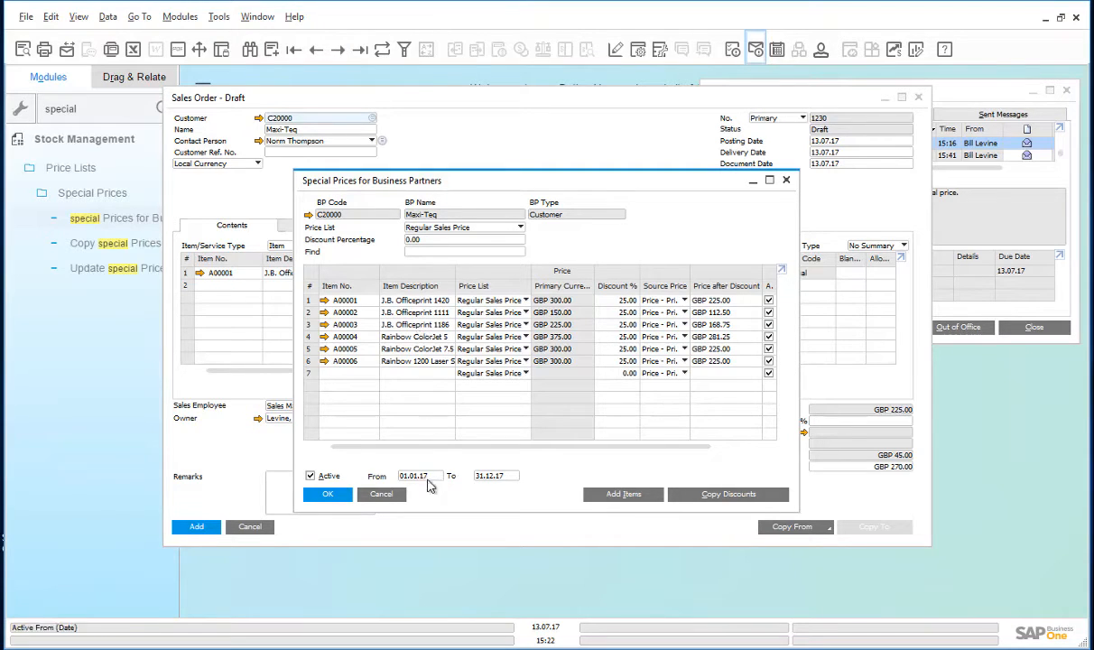
mouse_move(502, 491)
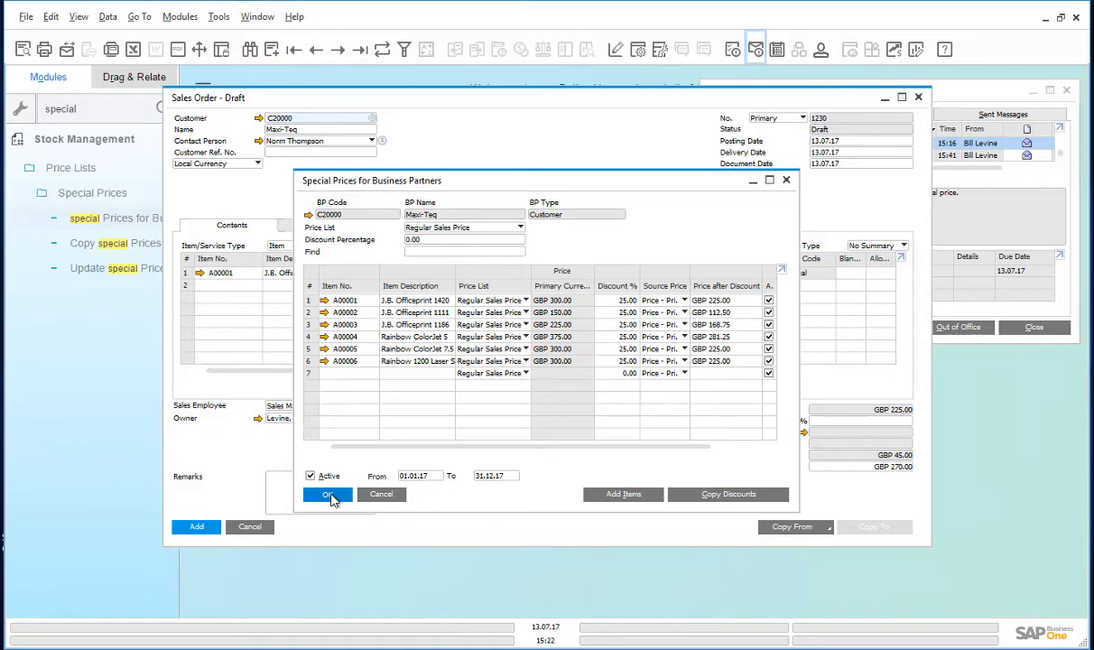
left_click(329, 495)
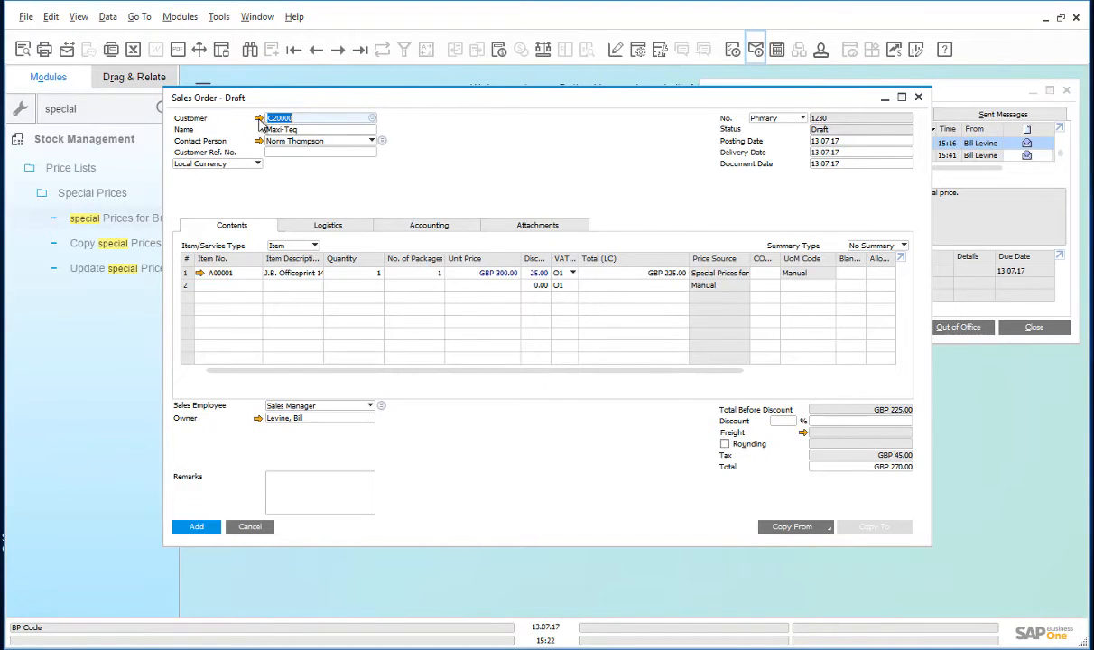
In Maxi-Teq's business partner Payment Terms, set Effective Price to Lowest Price.
left_click(260, 117)
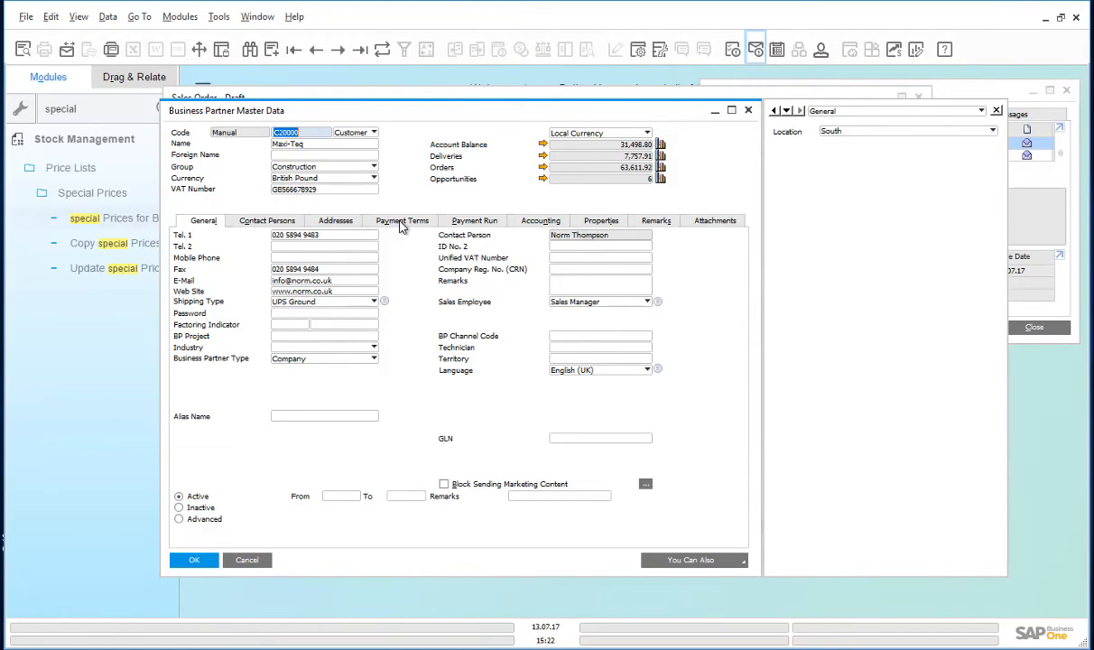
left_click(401, 220)
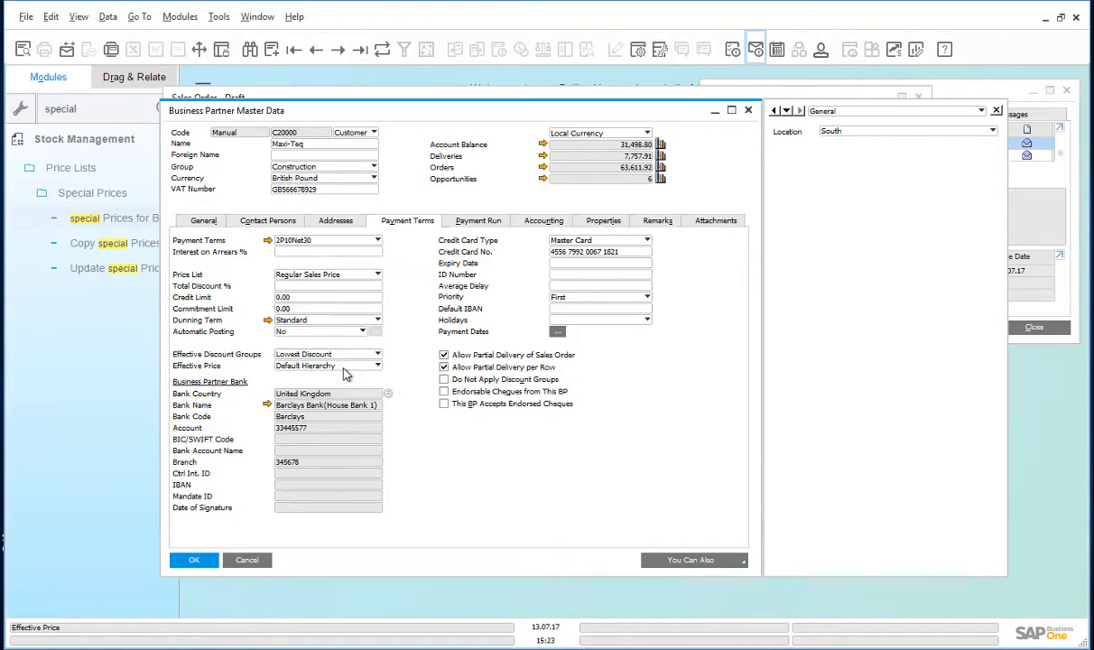
left_click(376, 364)
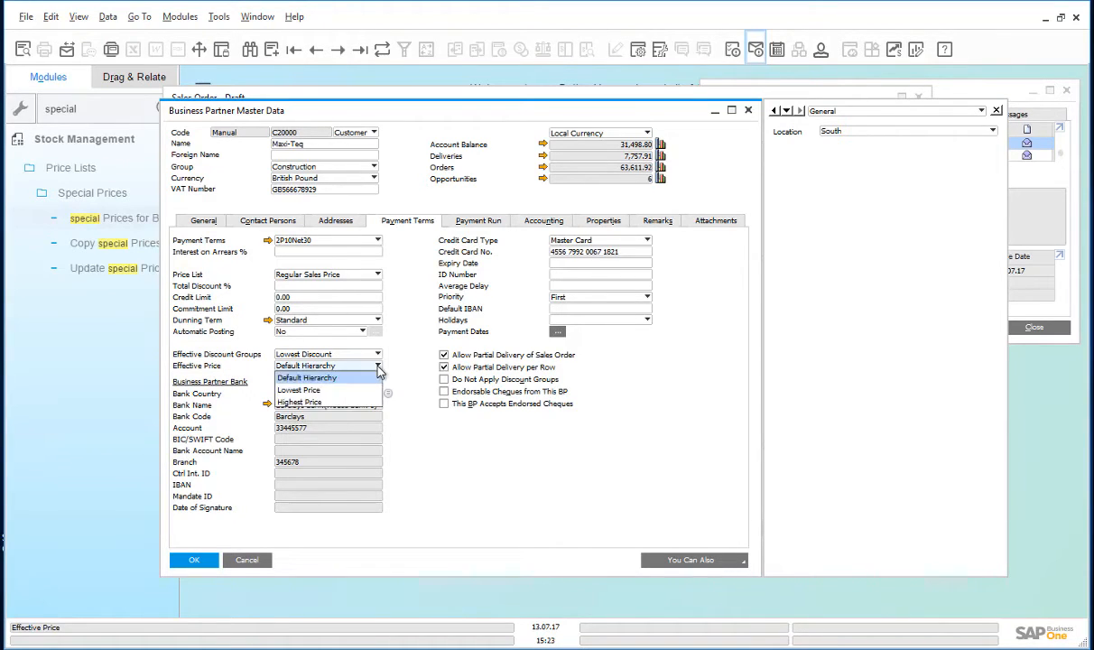
left_click(300, 390)
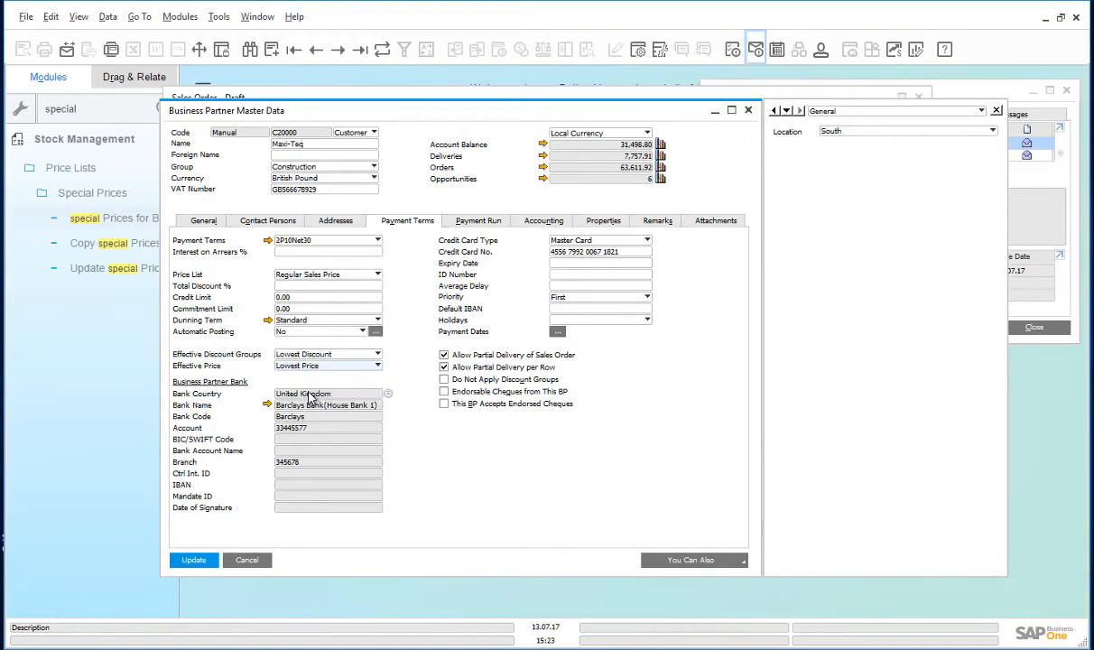
Update the business partner record and close it.
left_click(193, 559)
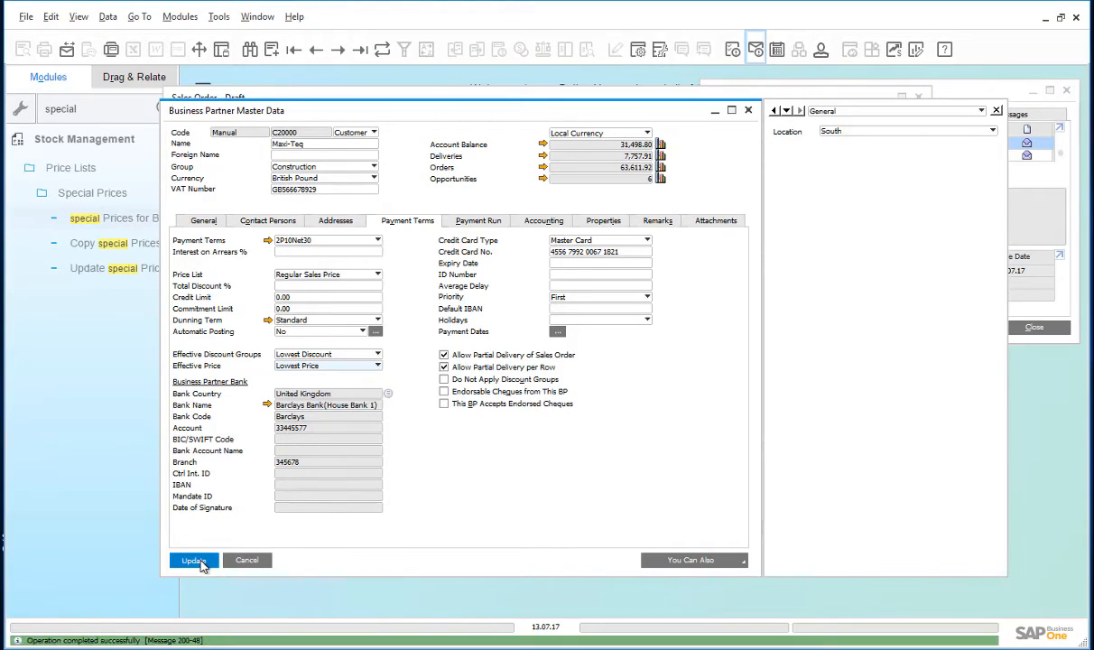
left_click(193, 559)
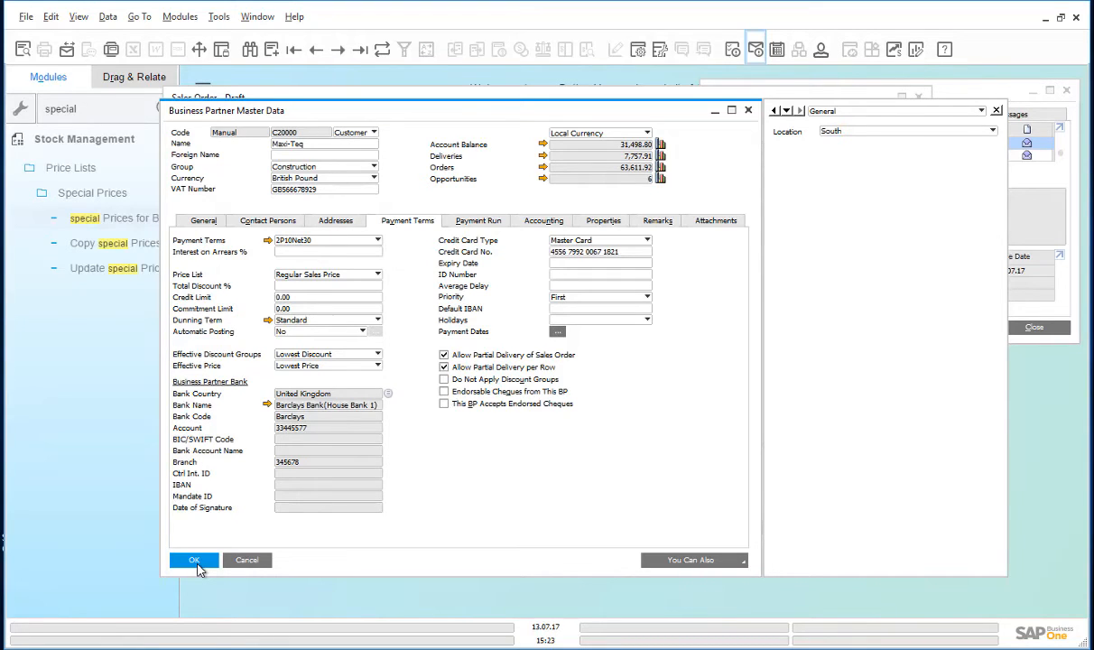
left_click(194, 560)
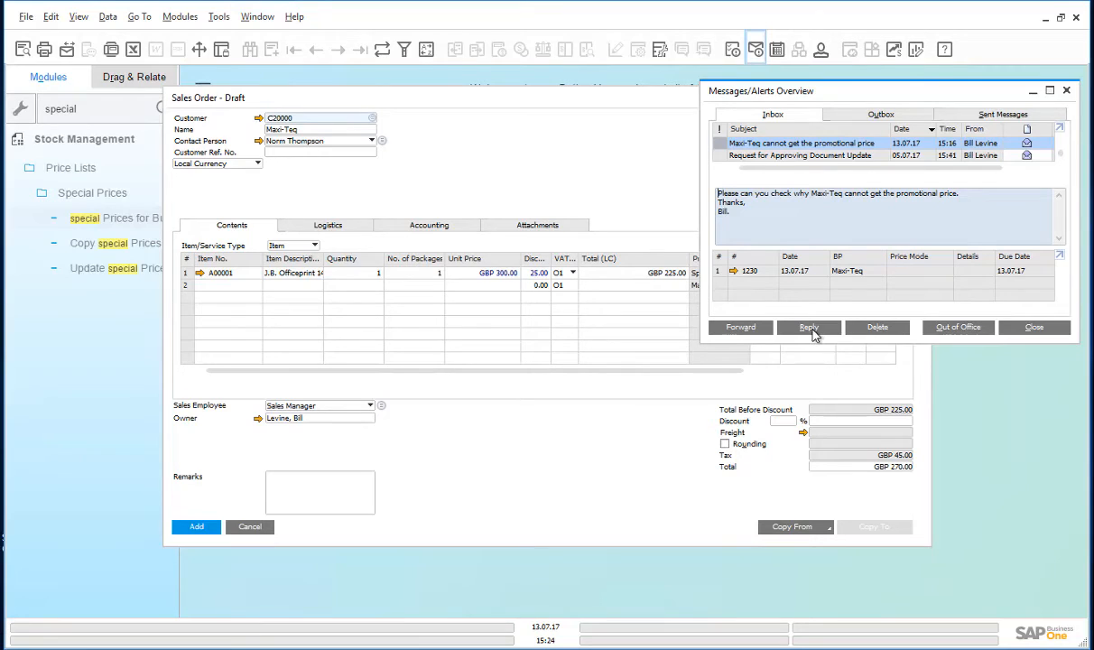
Reply to the promotional price message with a 'Regards,' sign-off and send it.
left_click(809, 327)
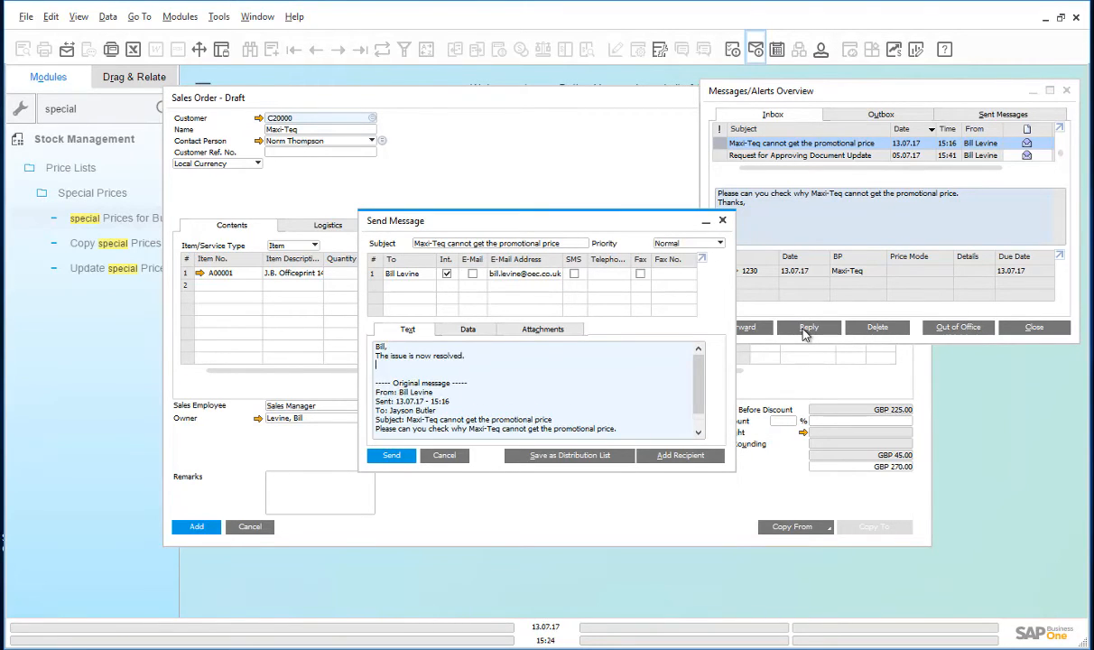
type("Regards,")
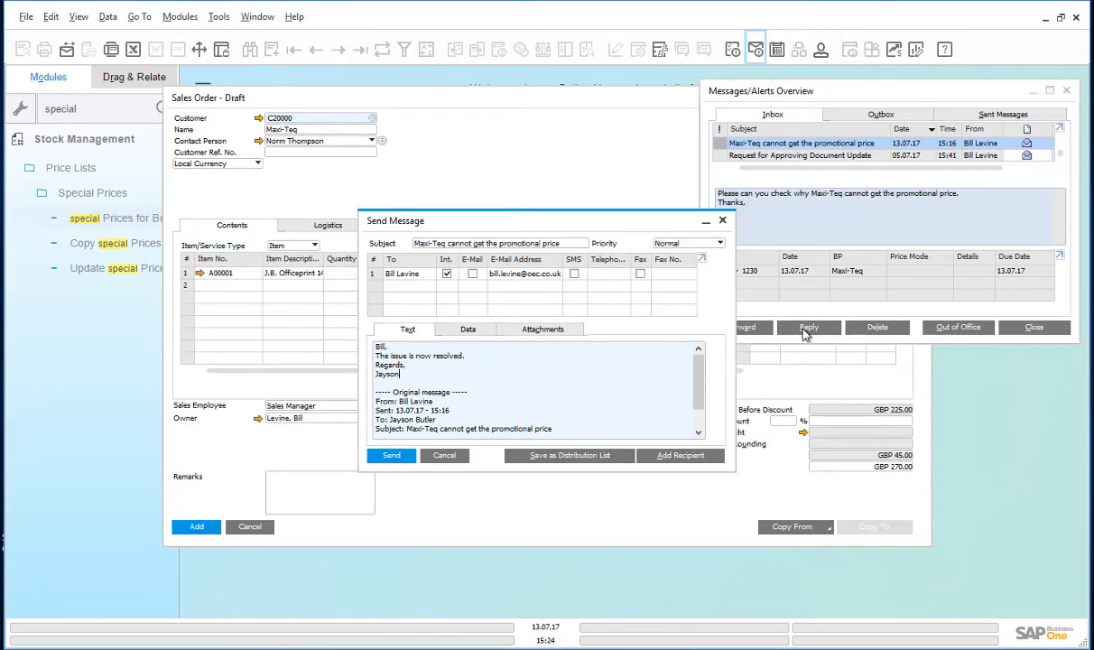
left_click(390, 455)
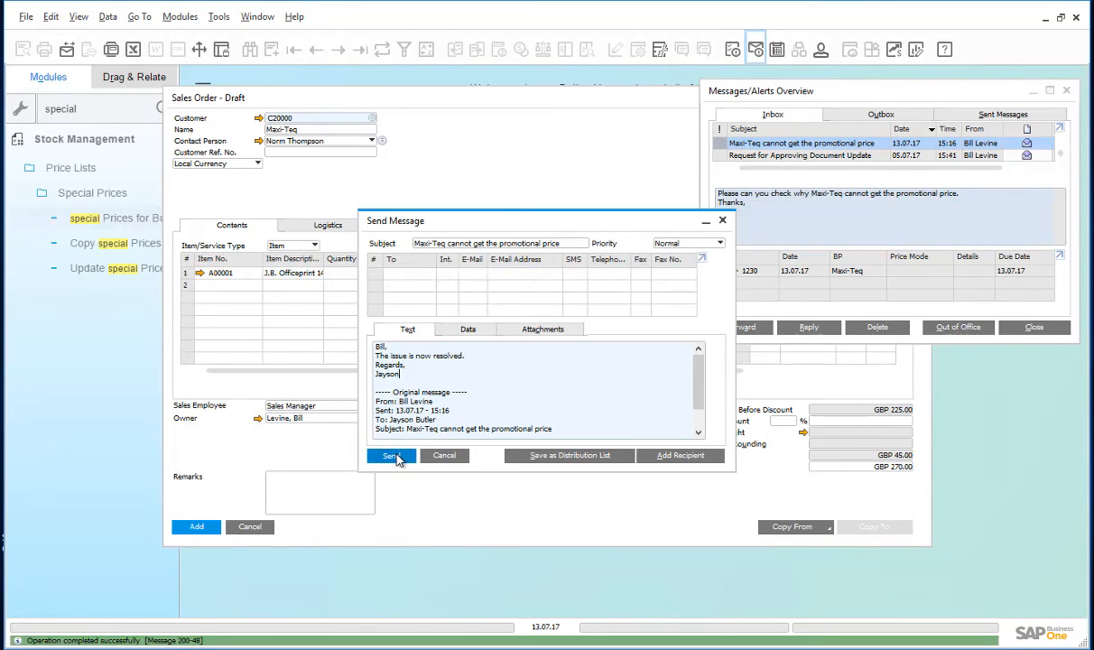
left_click(390, 455)
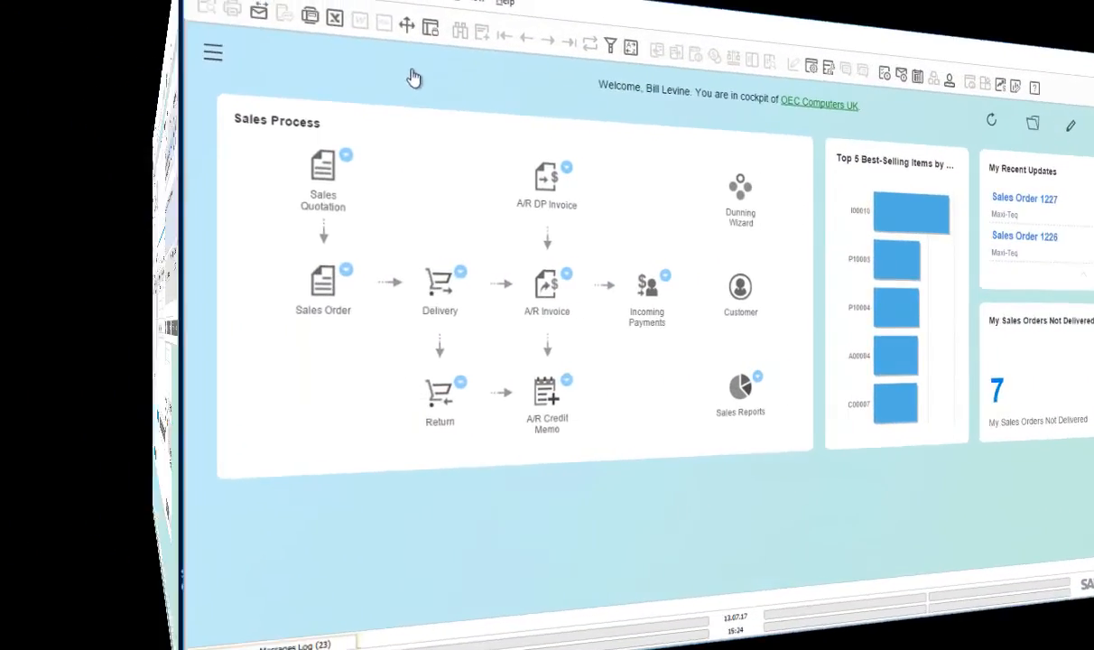
Read Jayson Butler's reply in Messages/Alerts Overview confirming the Maxi-Teq price issue is resolved.
left_click(755, 48)
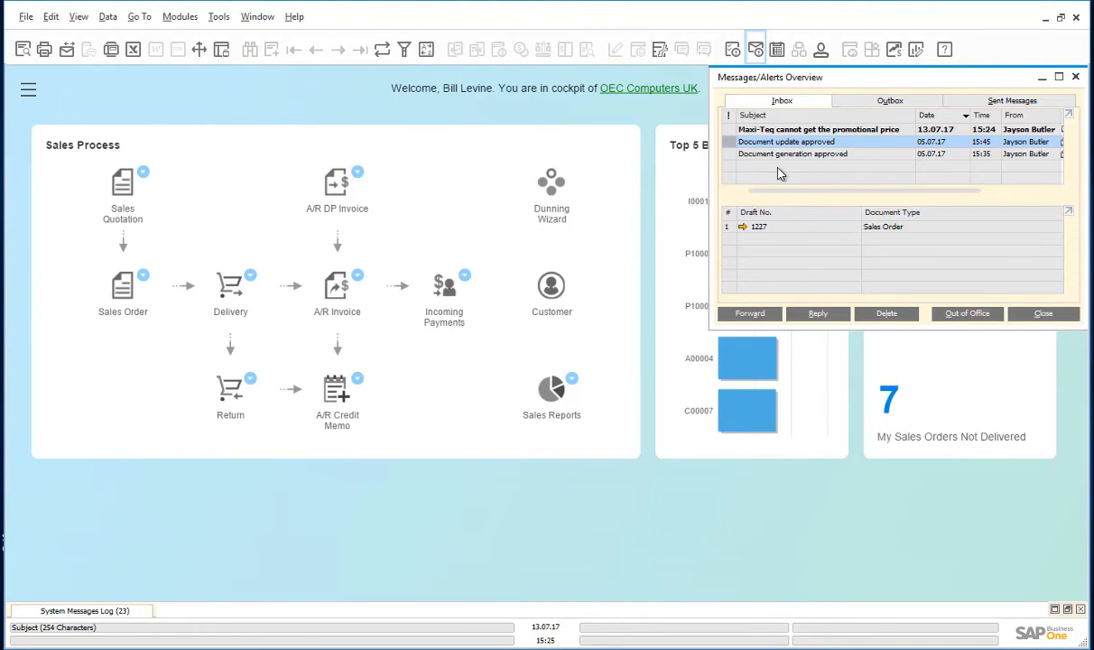
left_click(820, 130)
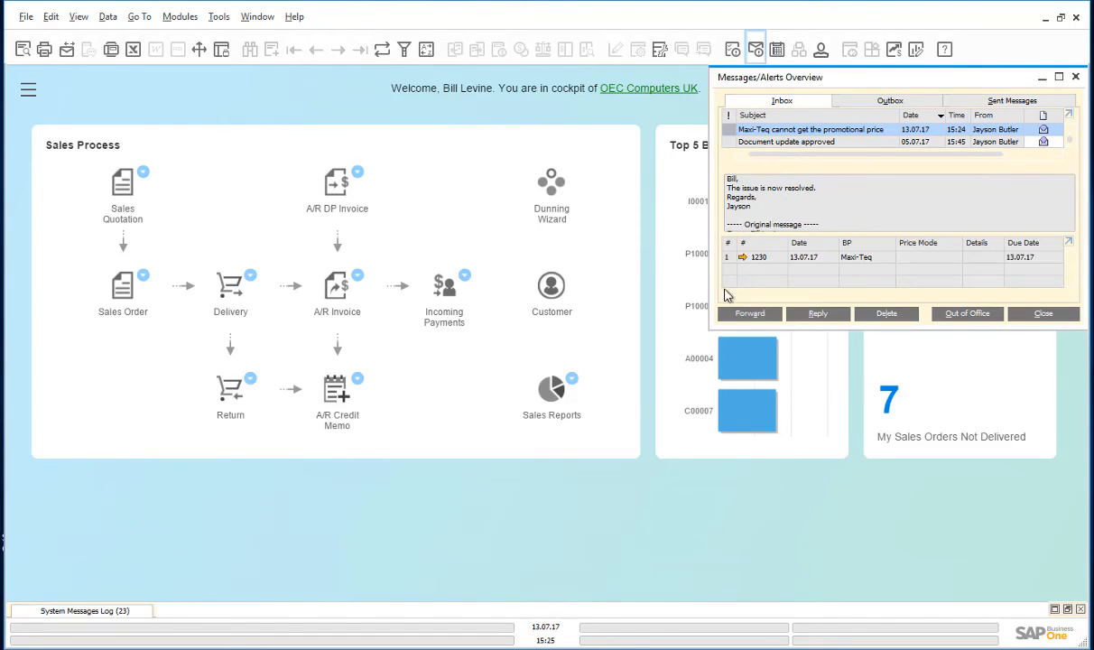
mouse_move(742, 264)
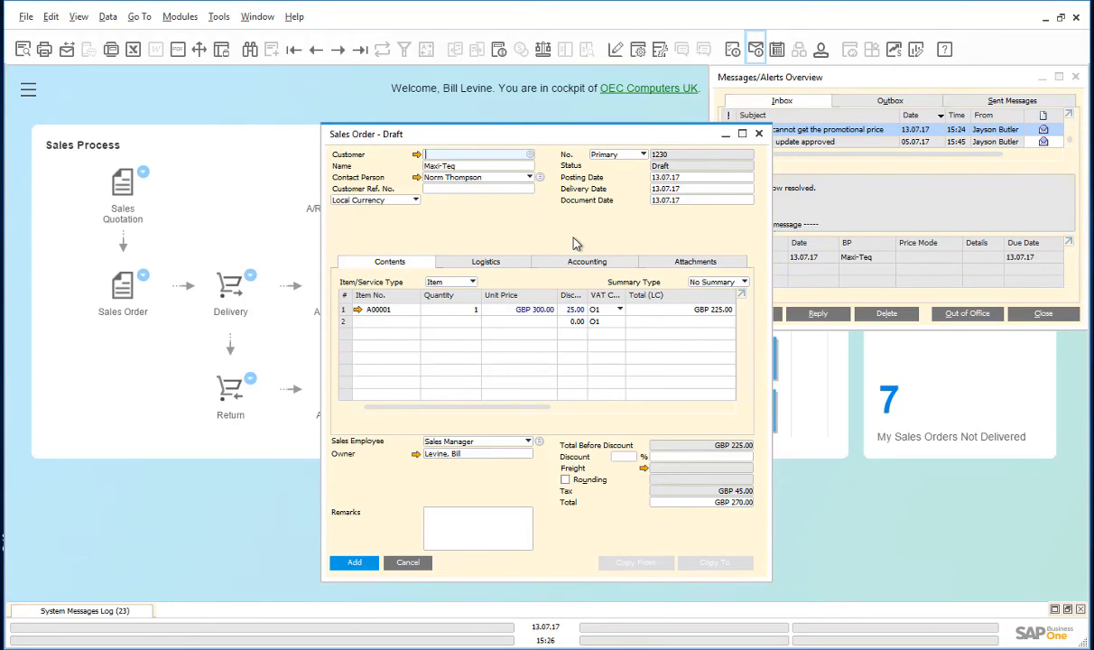
Re-select Maxi-Teq as customer and update the document rows so the item gets the 50% discount.
left_click(531, 155)
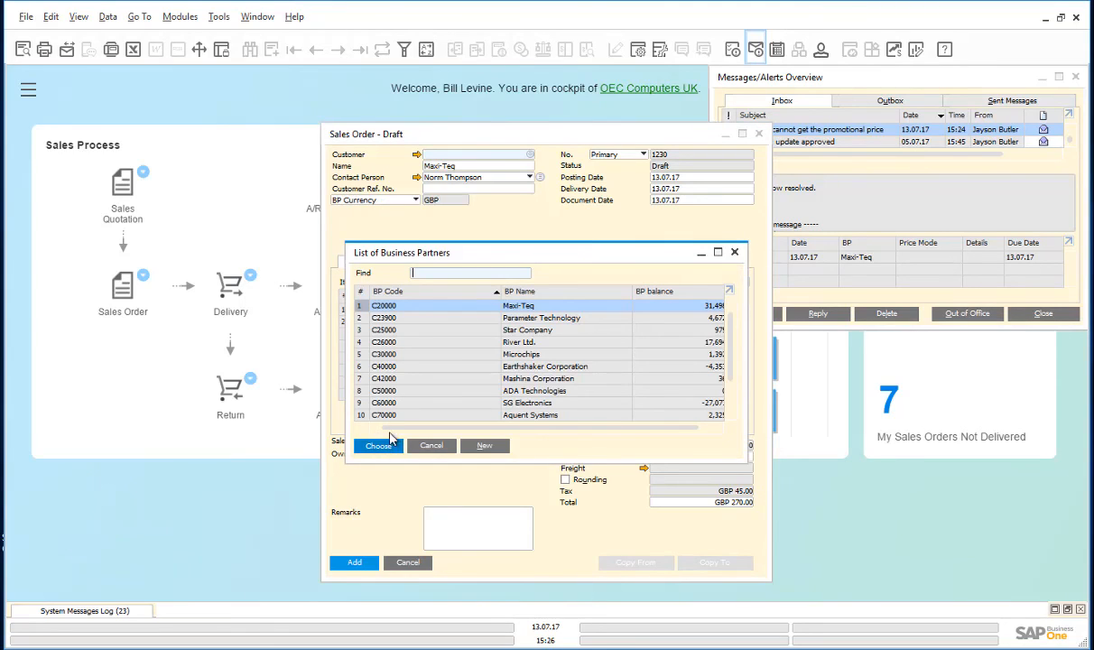
left_click(379, 444)
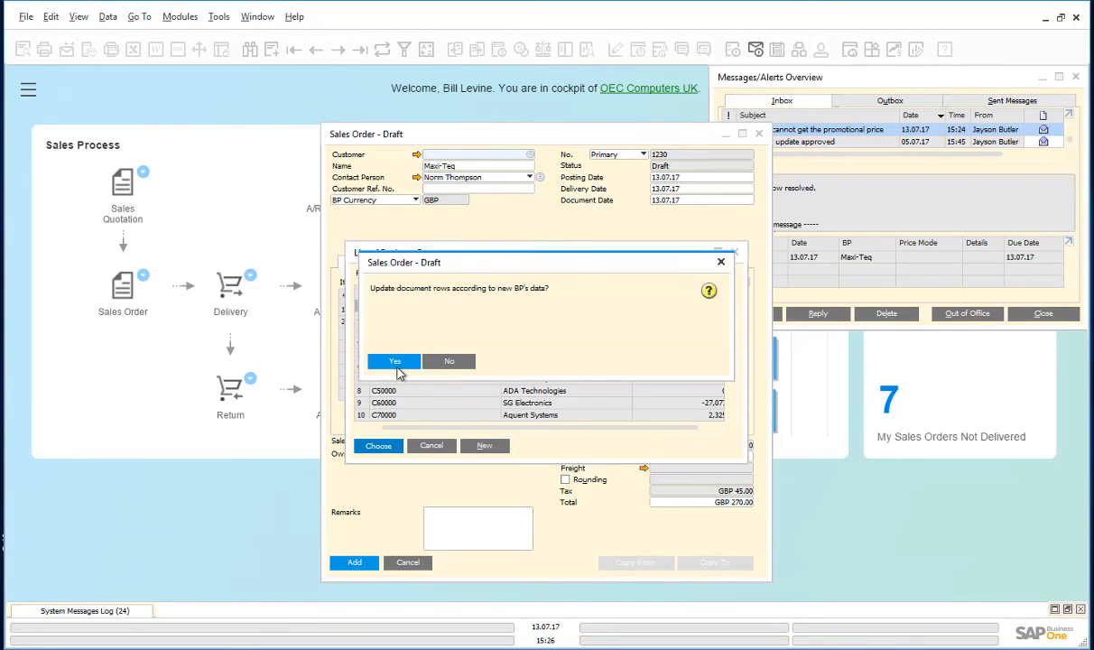
left_click(394, 361)
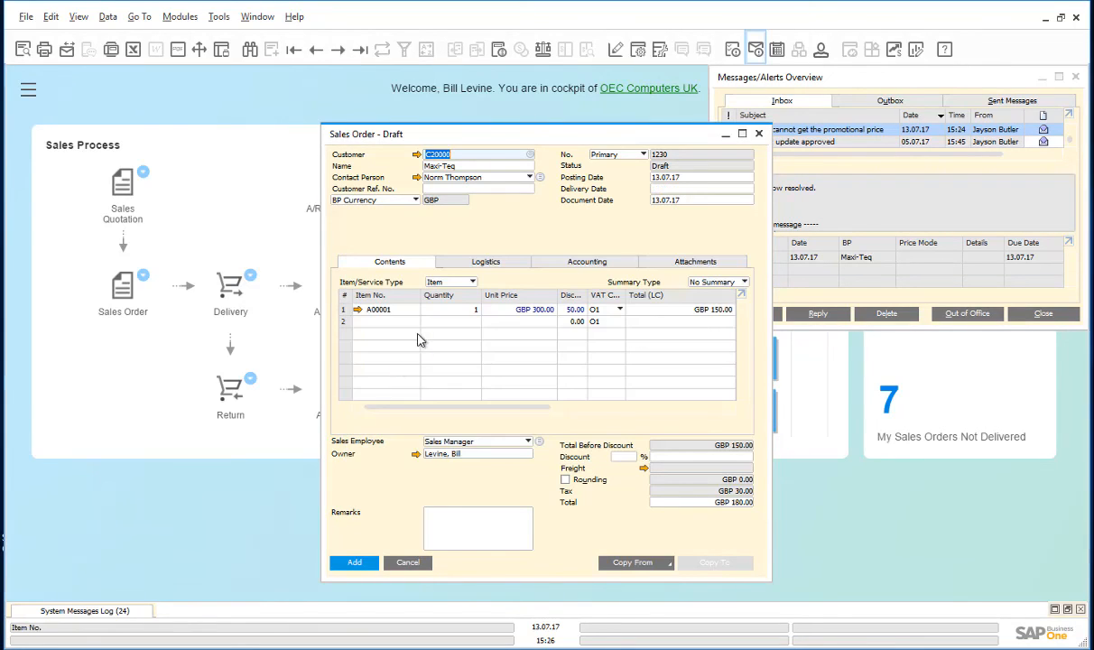